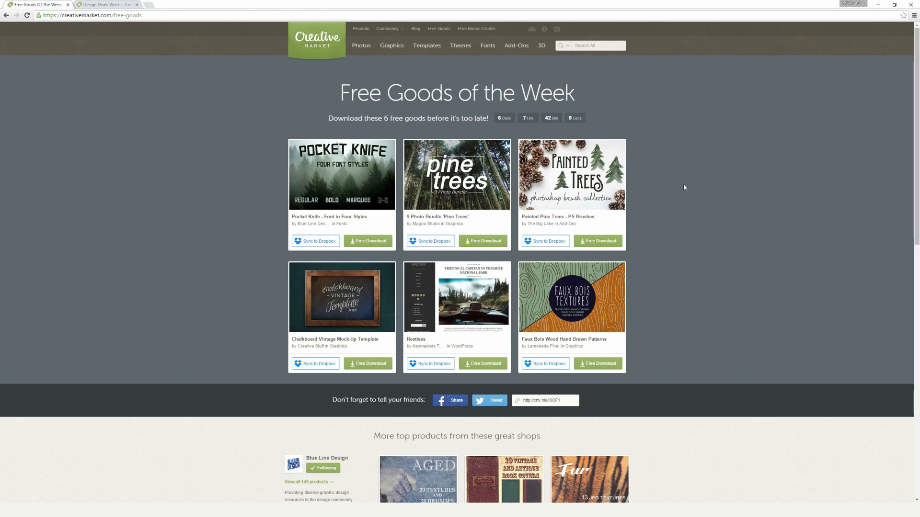
mouse_move(535, 289)
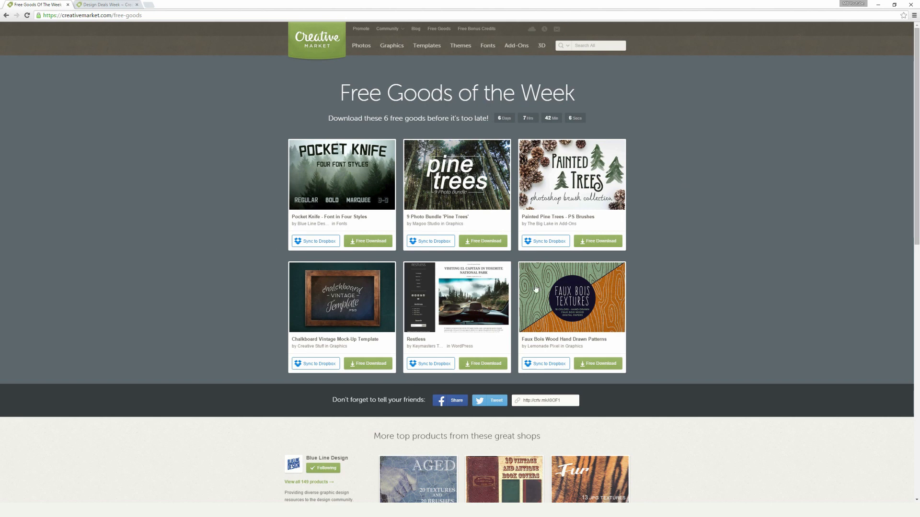
mouse_move(363, 176)
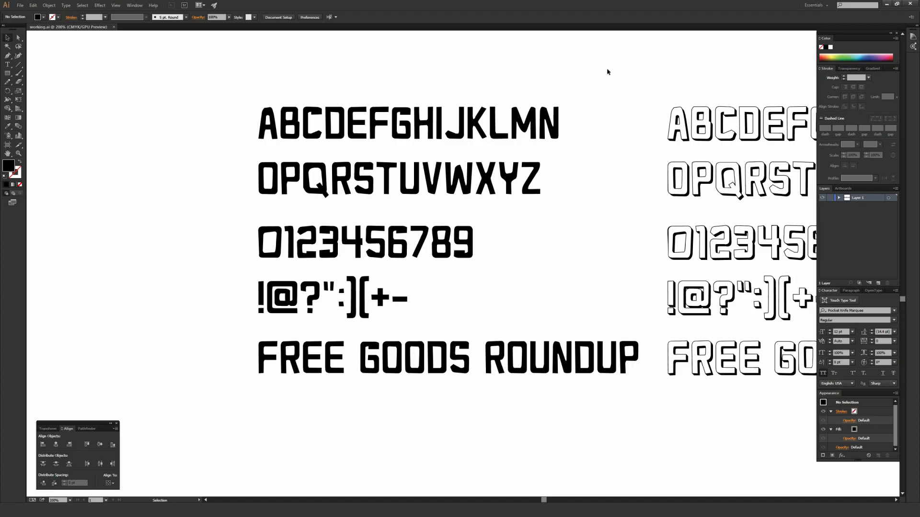
mouse_move(589, 65)
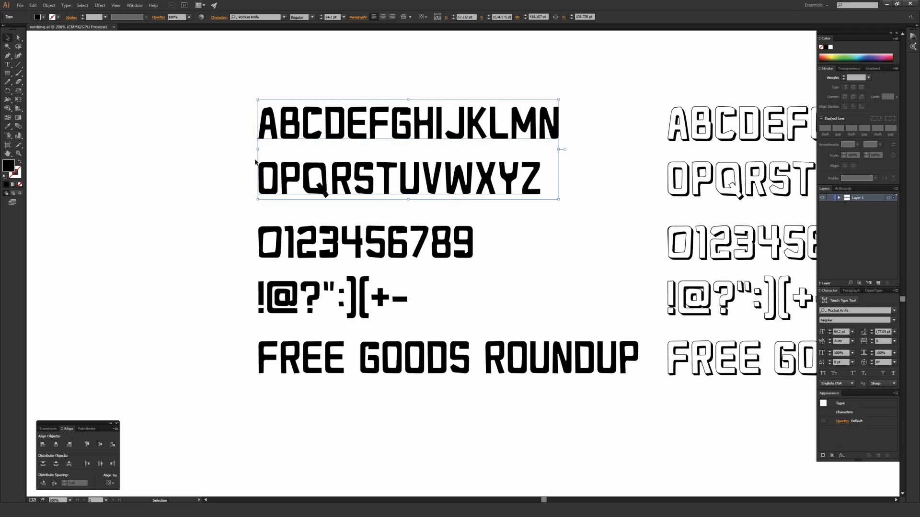
mouse_move(234, 149)
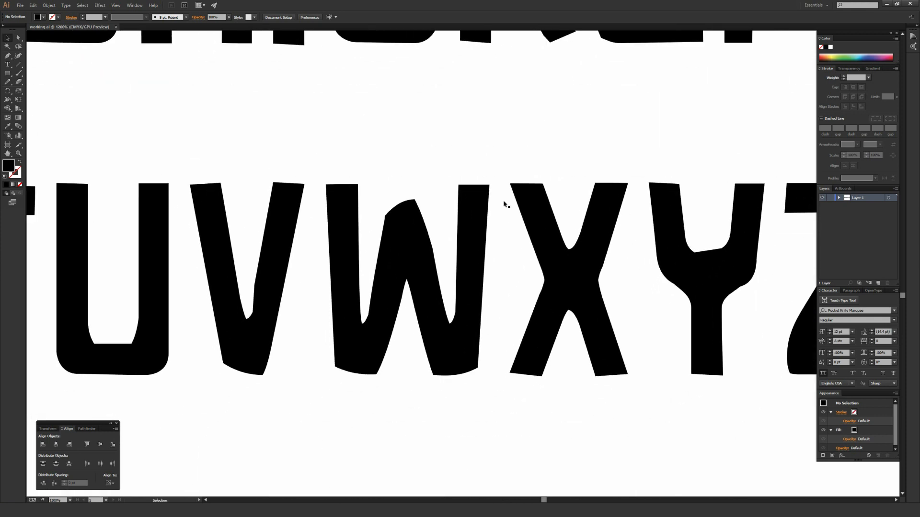
mouse_move(465, 371)
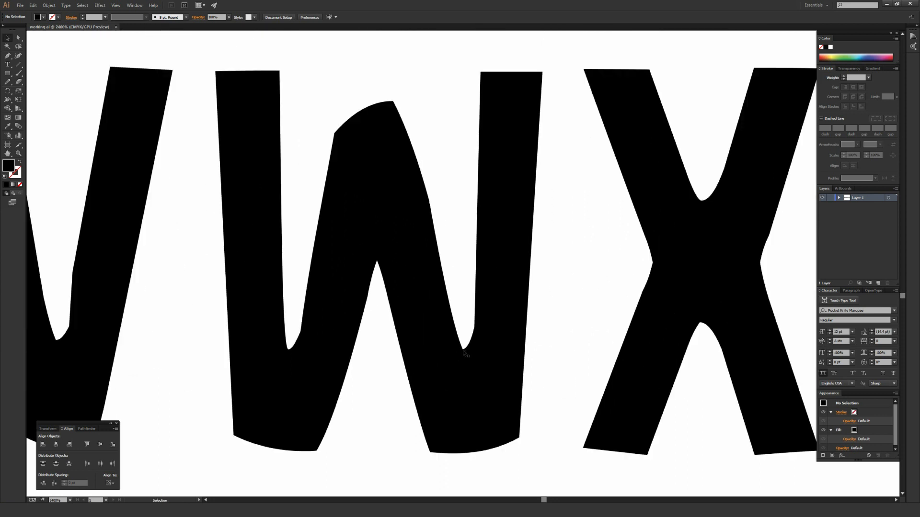
mouse_move(428, 200)
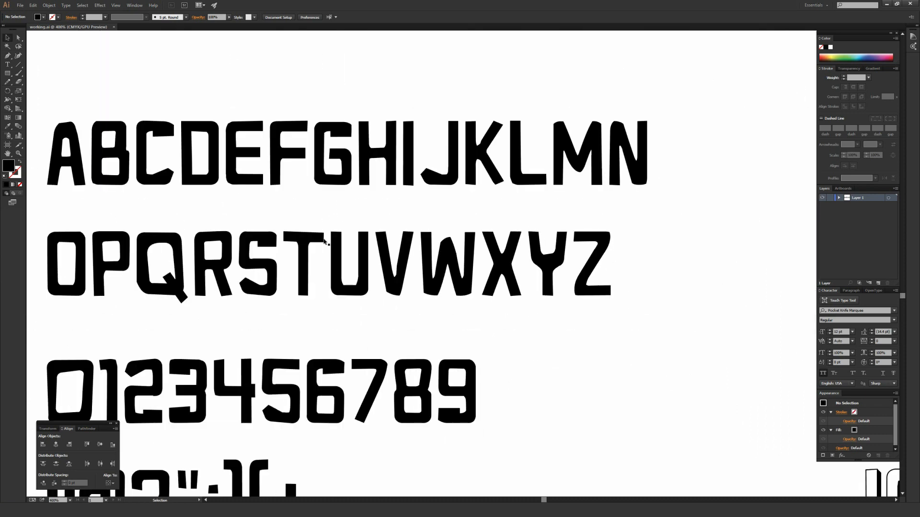
Step: Select the numbers and symbols specimen text and show all of its glyphs
scroll("down", 3)
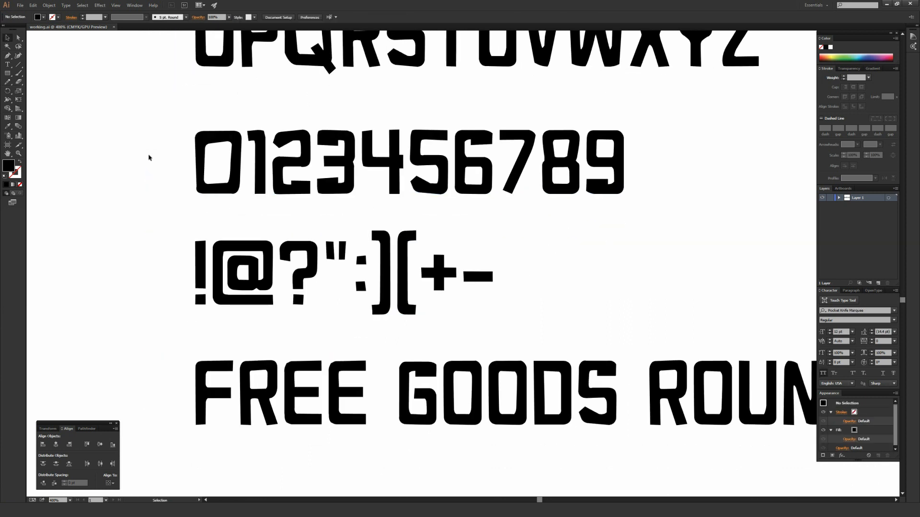
left_click(66, 5)
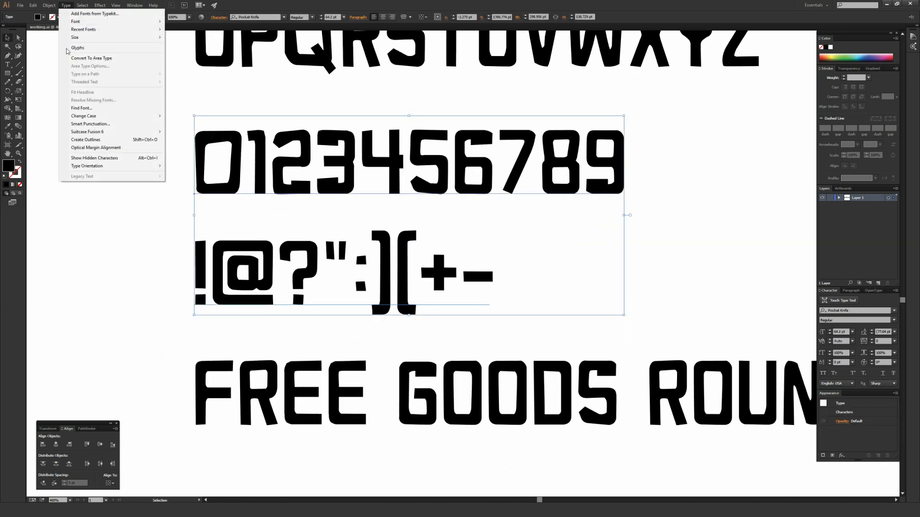
left_click(78, 47)
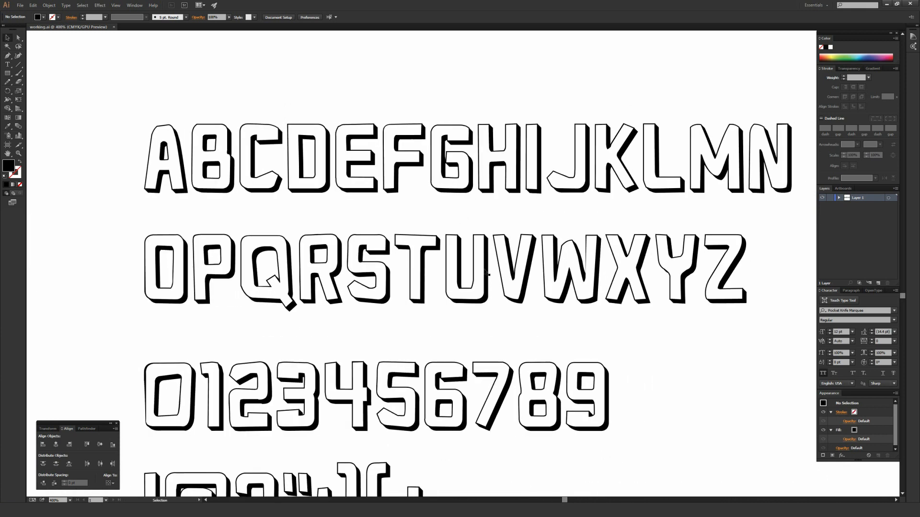
scroll("down", 3)
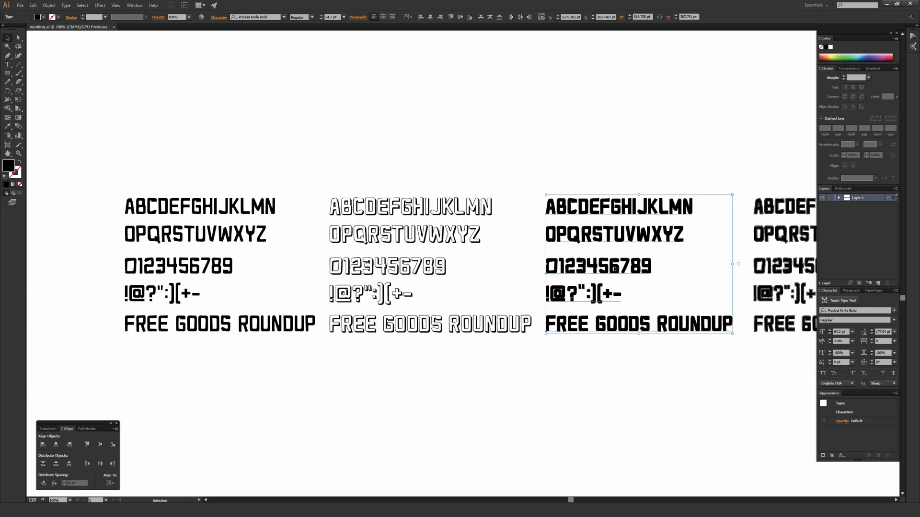
left_click_drag(638, 264, 469, 270)
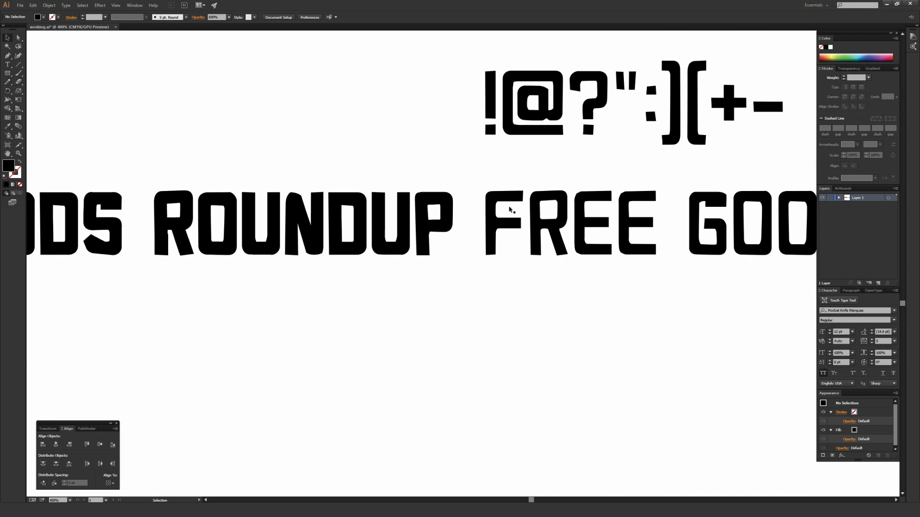
mouse_move(517, 258)
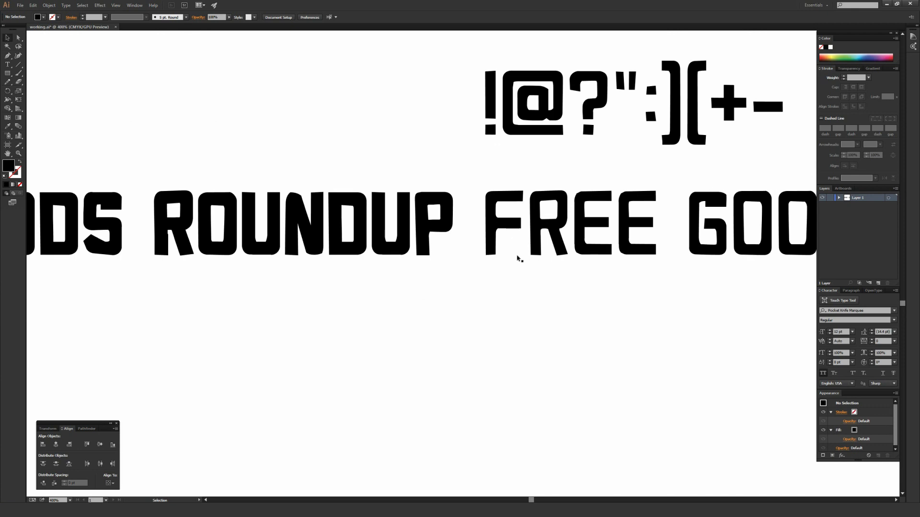
mouse_move(497, 264)
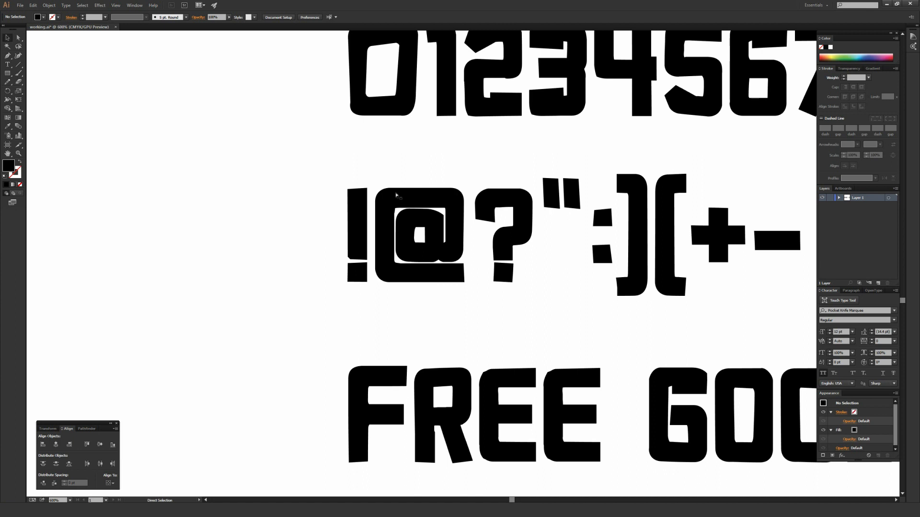
mouse_move(408, 221)
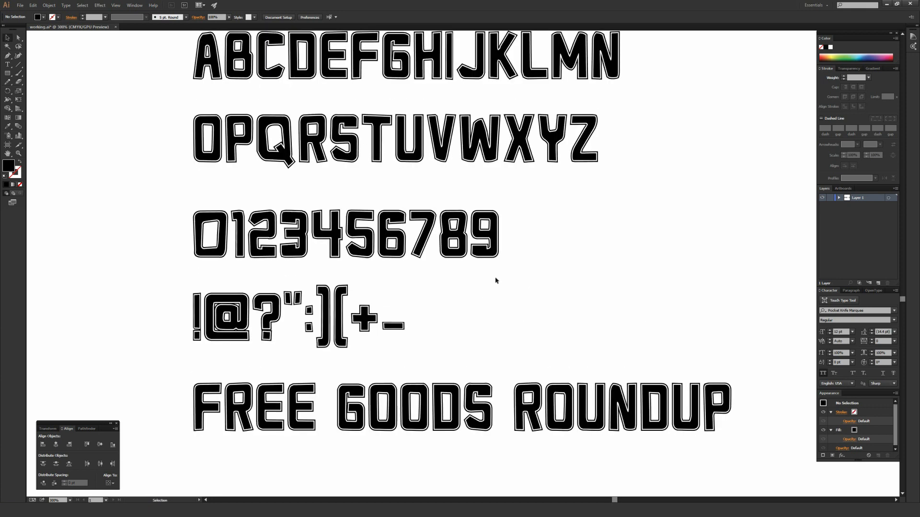
scroll("down", 3)
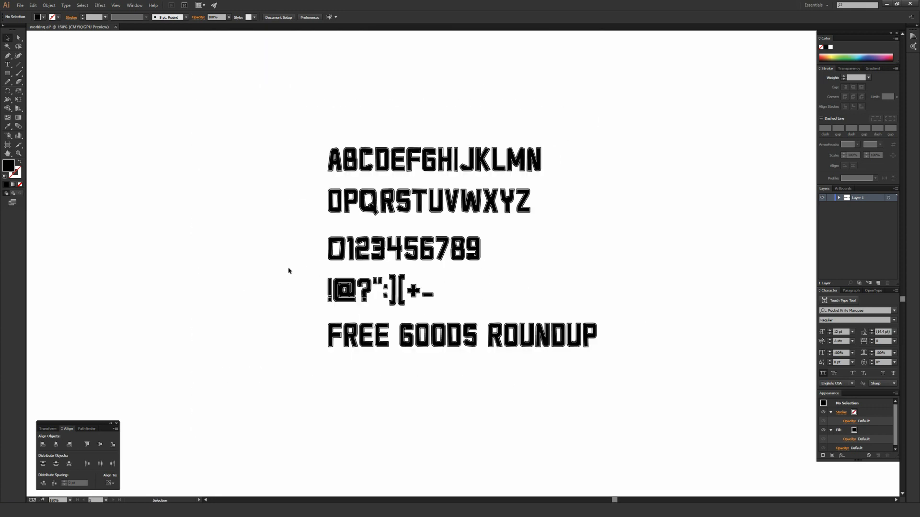
mouse_move(298, 252)
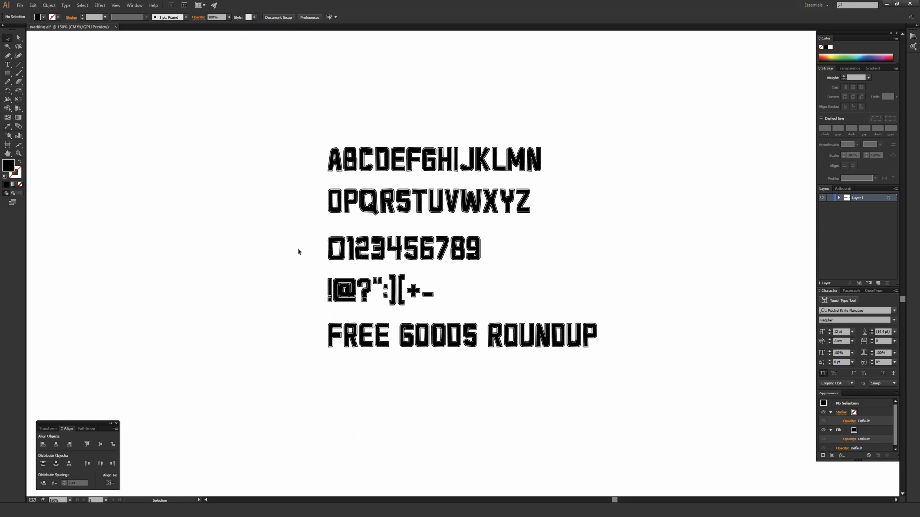
mouse_move(292, 260)
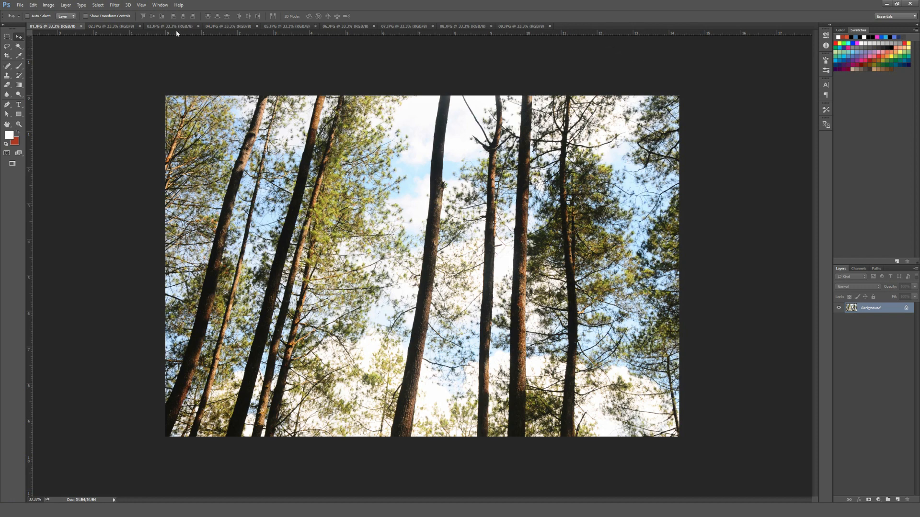
Step: Switch to the second forest photo and check its pixel dimensions without changing anything
left_click(109, 26)
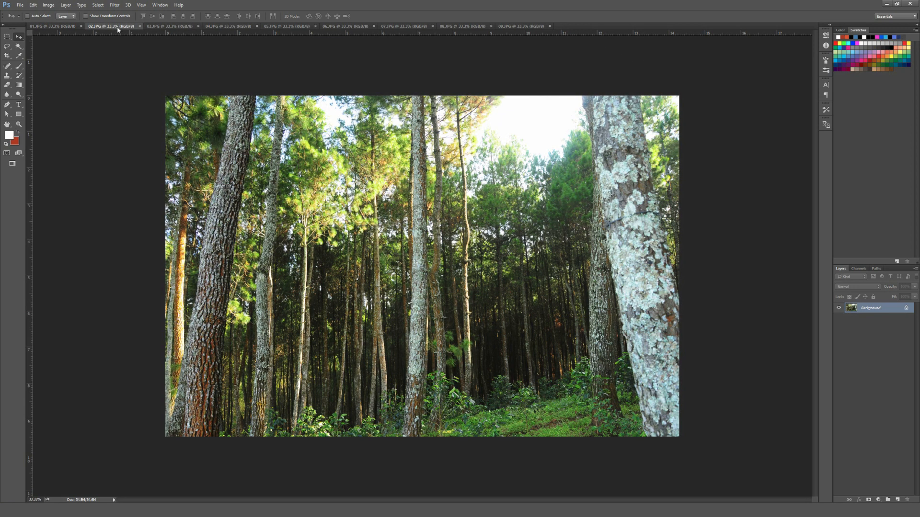
left_click(49, 5)
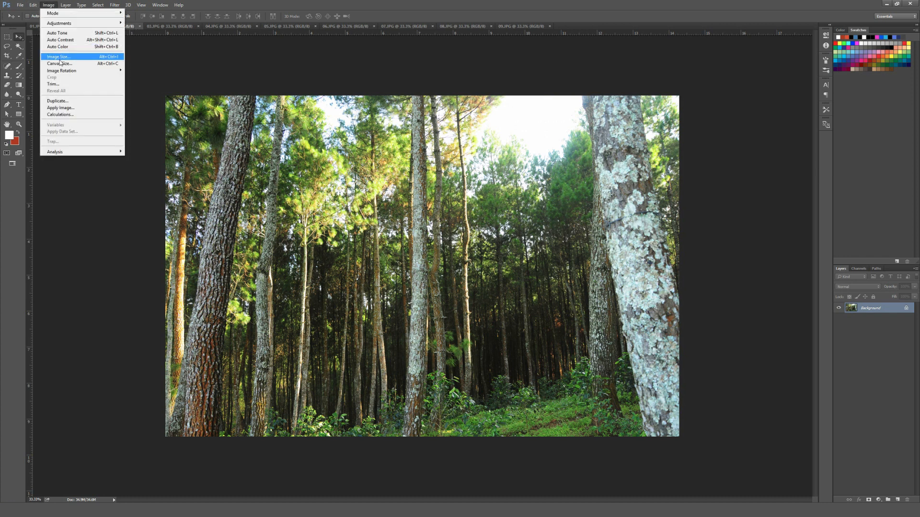
left_click(57, 57)
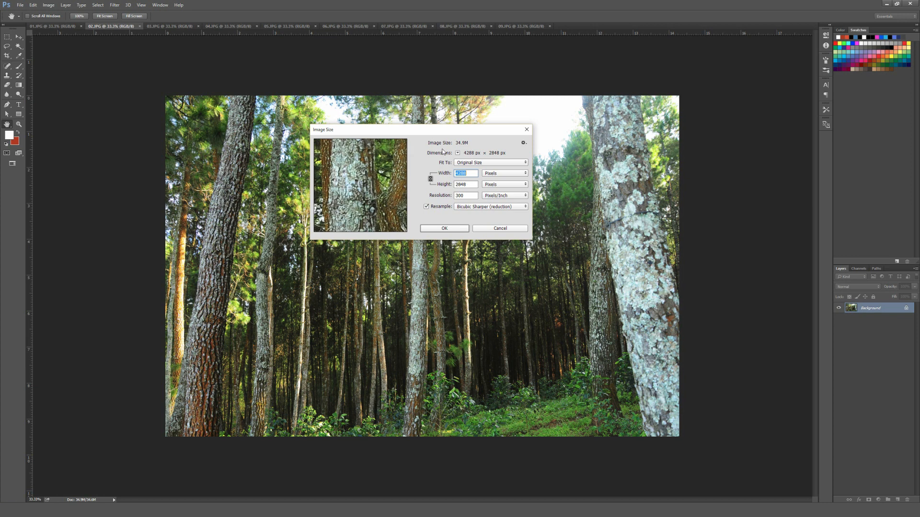
left_click(499, 228)
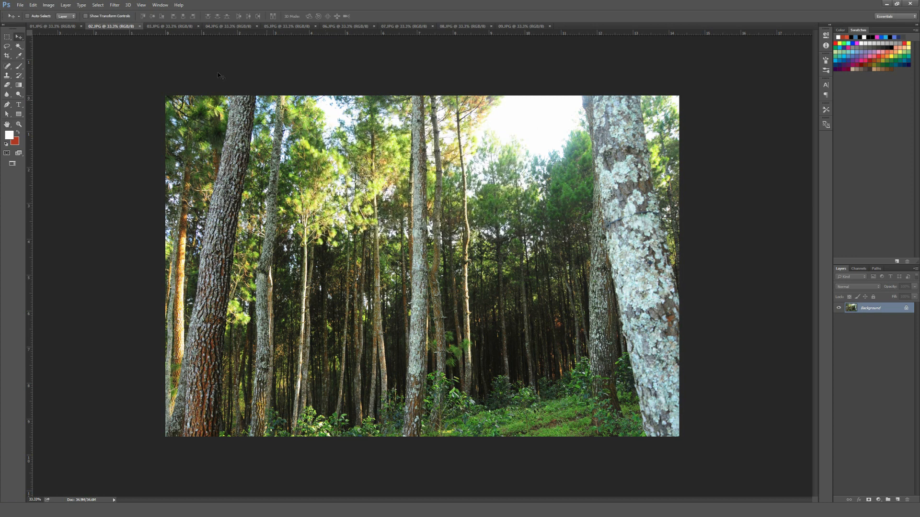
Step: Preview the third through eighth tree photos, ending on the leaning pine trunks
left_click(171, 26)
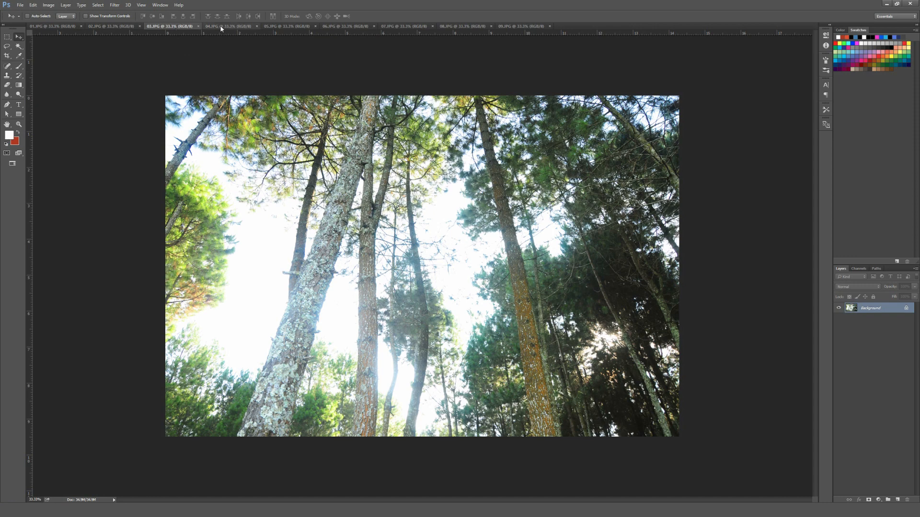
left_click(226, 26)
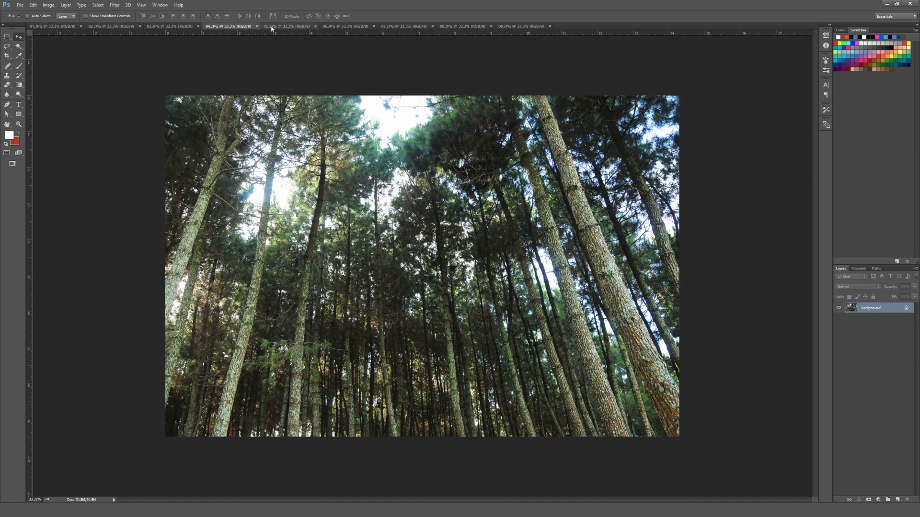
left_click(286, 26)
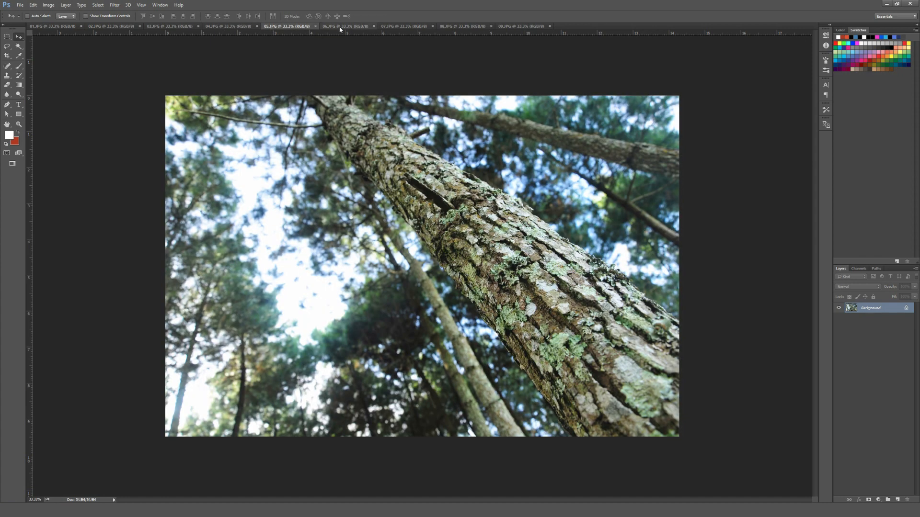
left_click(346, 26)
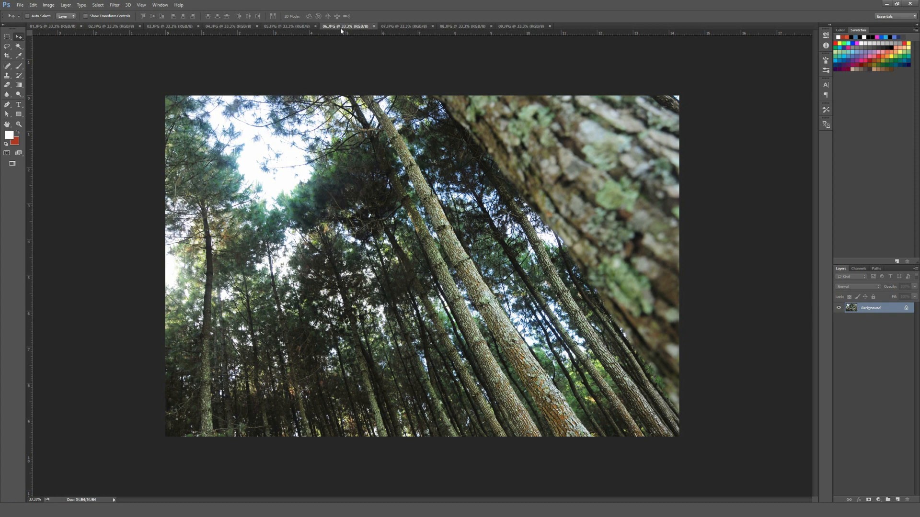
left_click(404, 25)
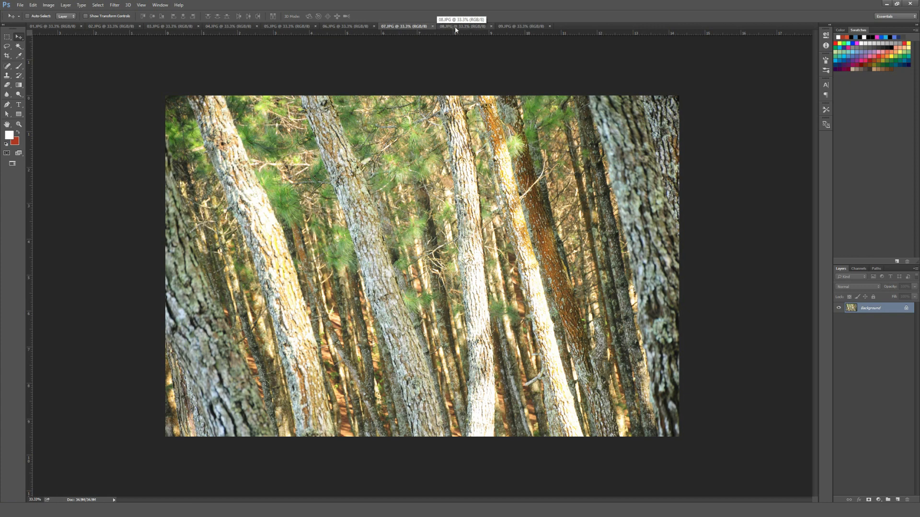
left_click(463, 26)
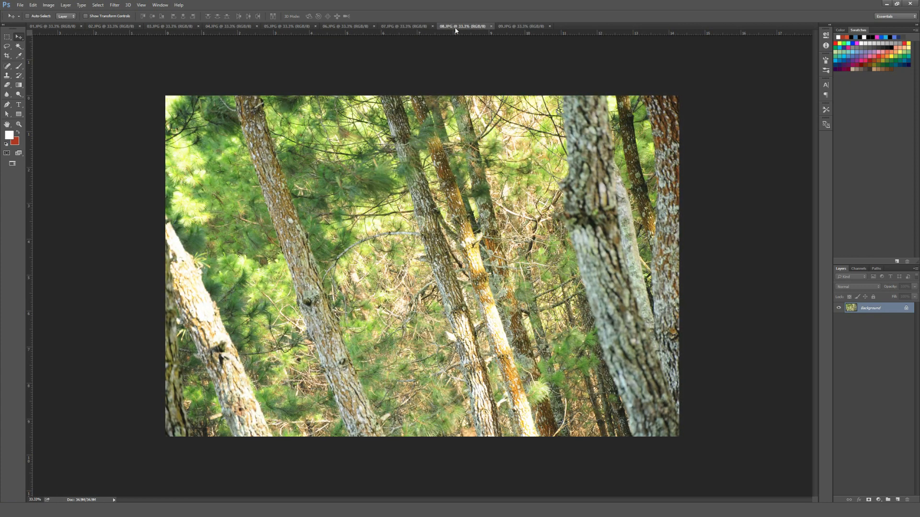
left_click(520, 26)
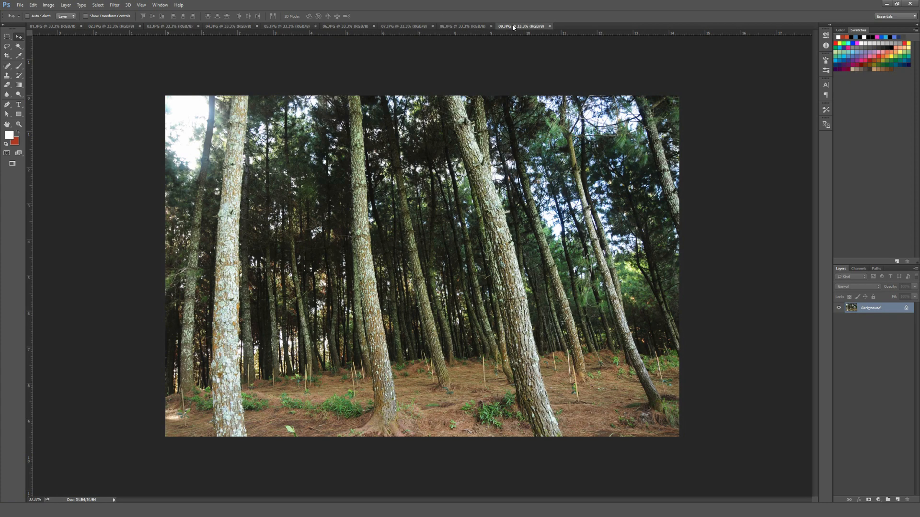
mouse_move(484, 71)
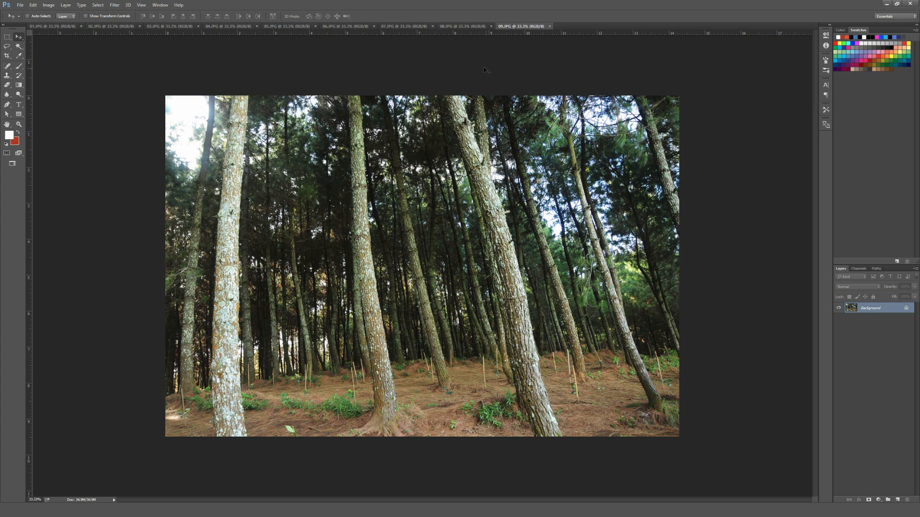
Step: Step back through the green-needle, sunlit-trunk and mossy-bark photos to an upward pine view
left_click(462, 26)
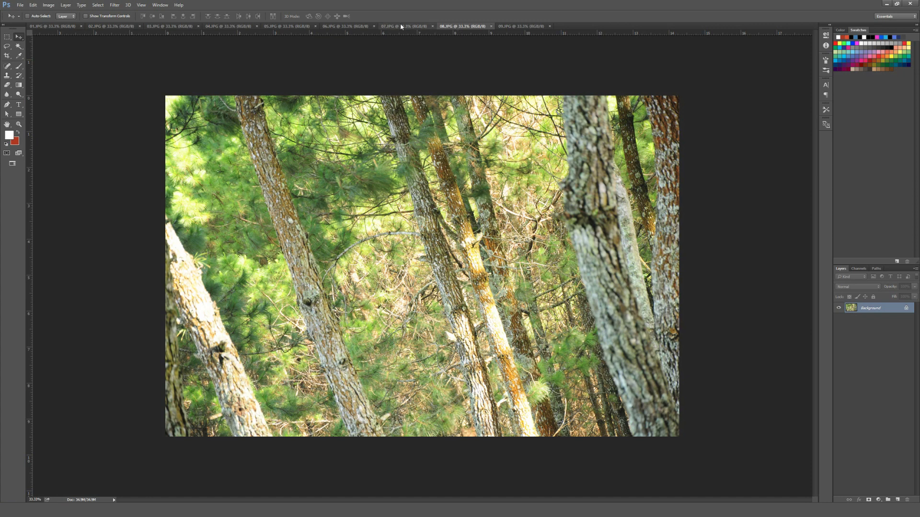
left_click(404, 26)
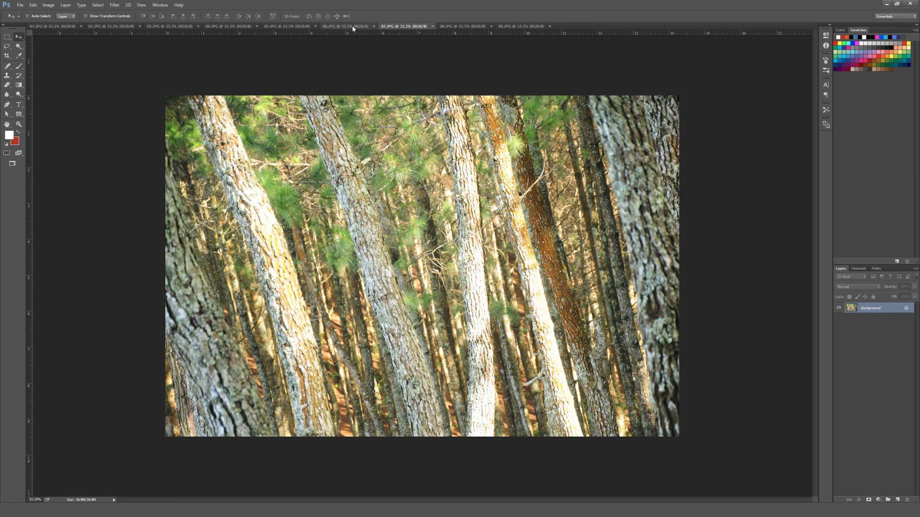
left_click(345, 26)
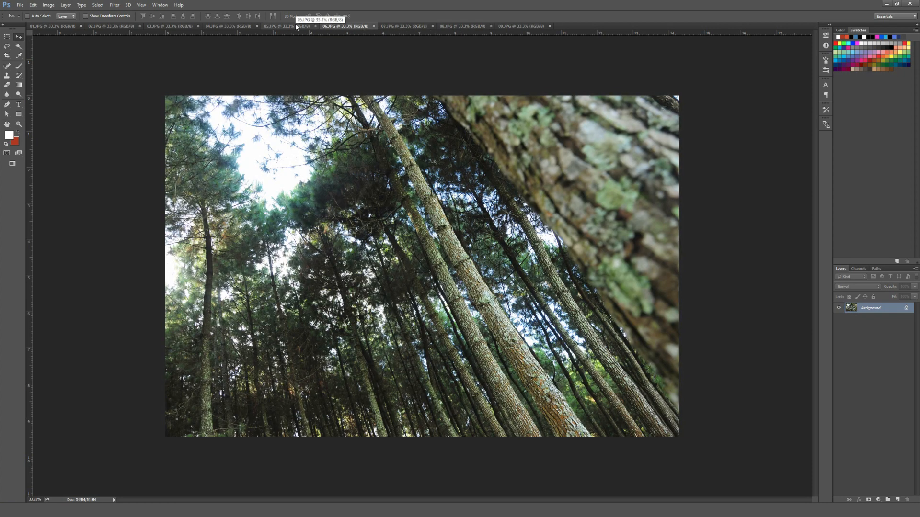
left_click(281, 26)
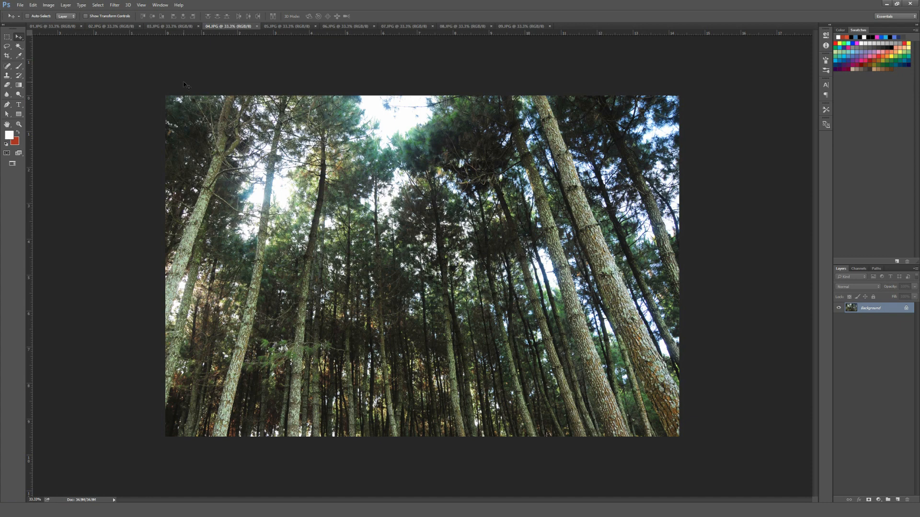
mouse_move(181, 82)
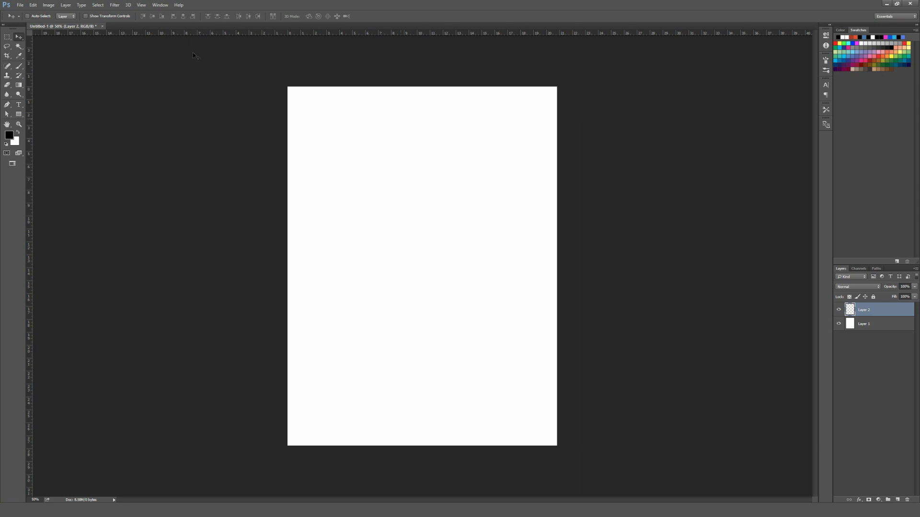
mouse_move(275, 139)
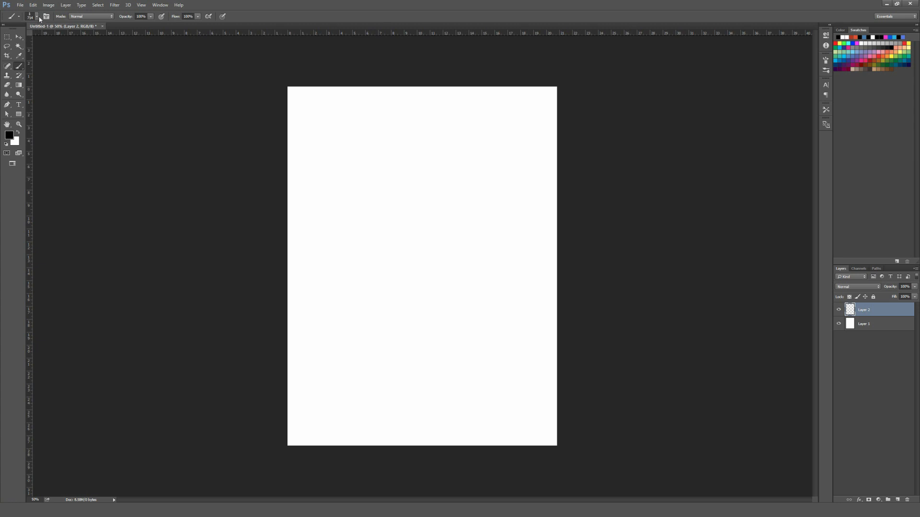
Step: Choose a watercolour brush tip from the brush presets picker
left_click(37, 16)
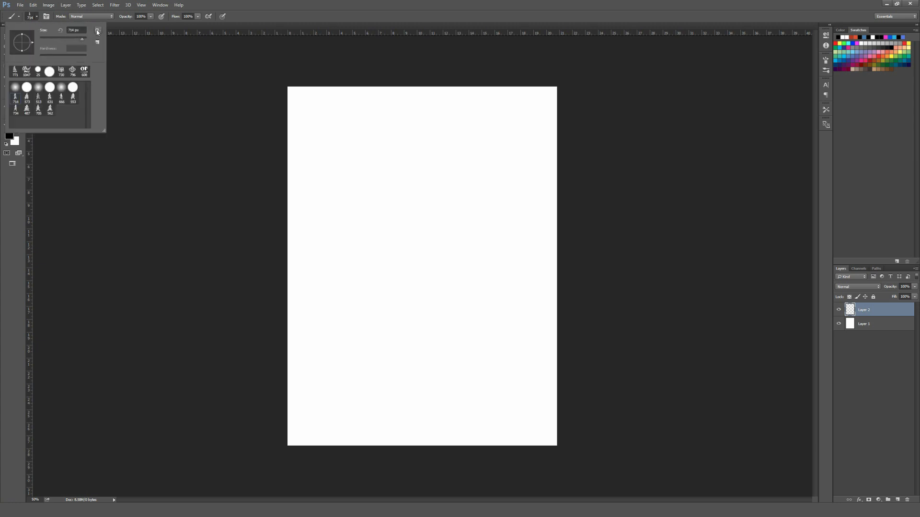
left_click(97, 30)
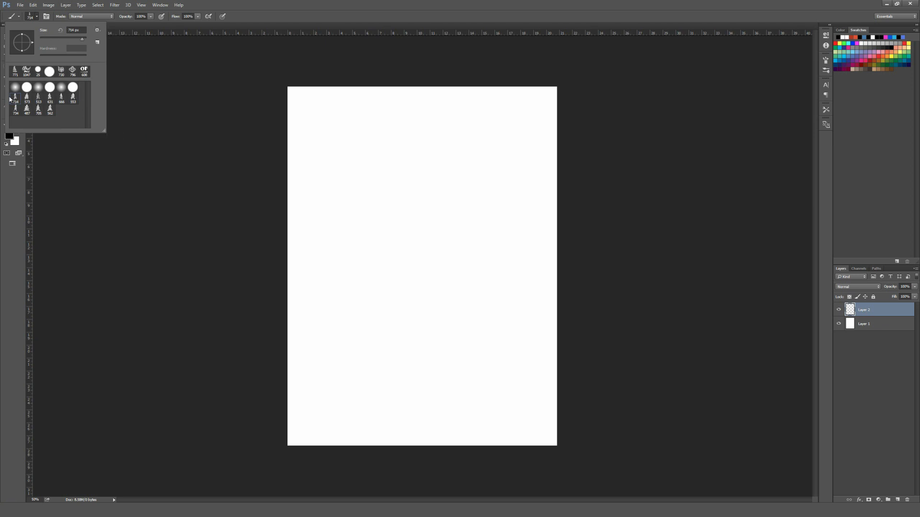
mouse_move(27, 126)
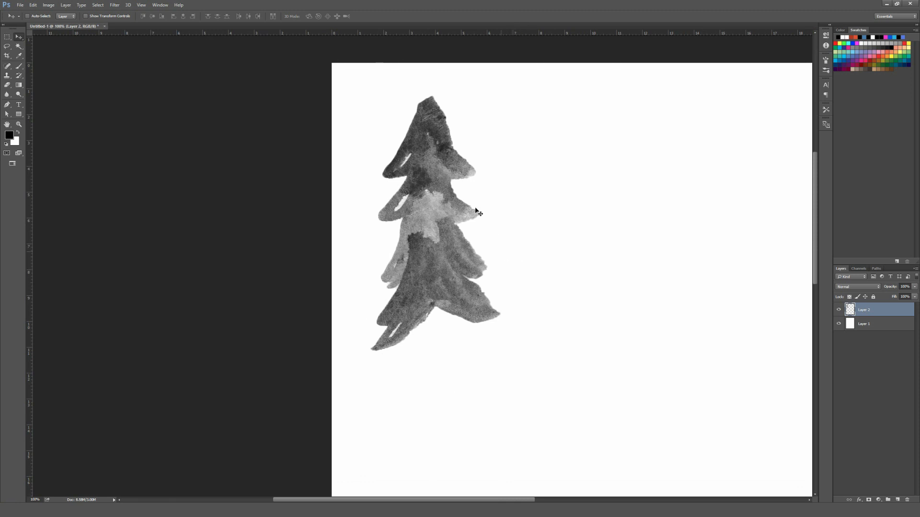
mouse_move(561, 247)
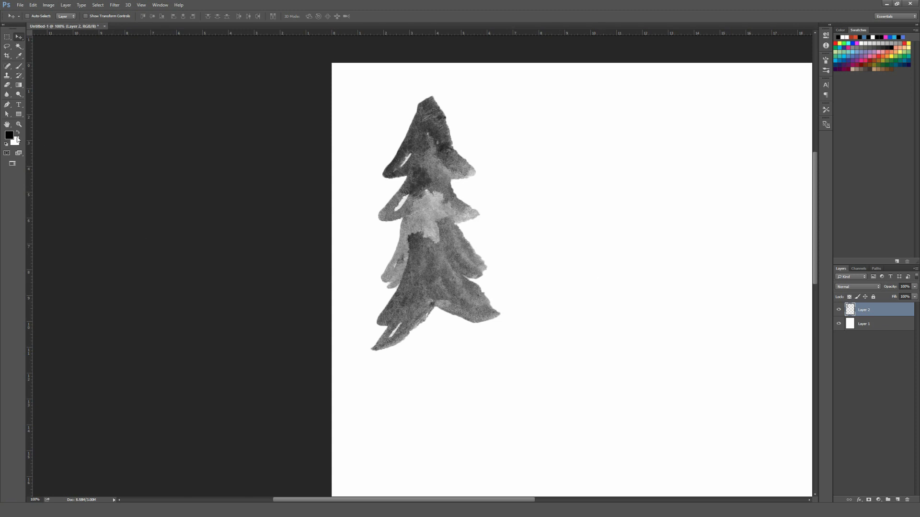
Step: Set the painting colour to a green, then a darker green, then a medium green
left_click(9, 134)
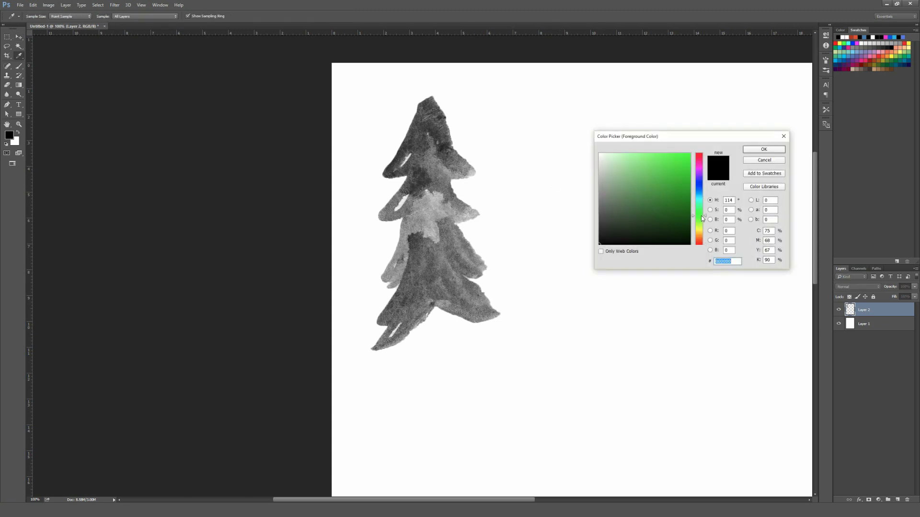
left_click(763, 149)
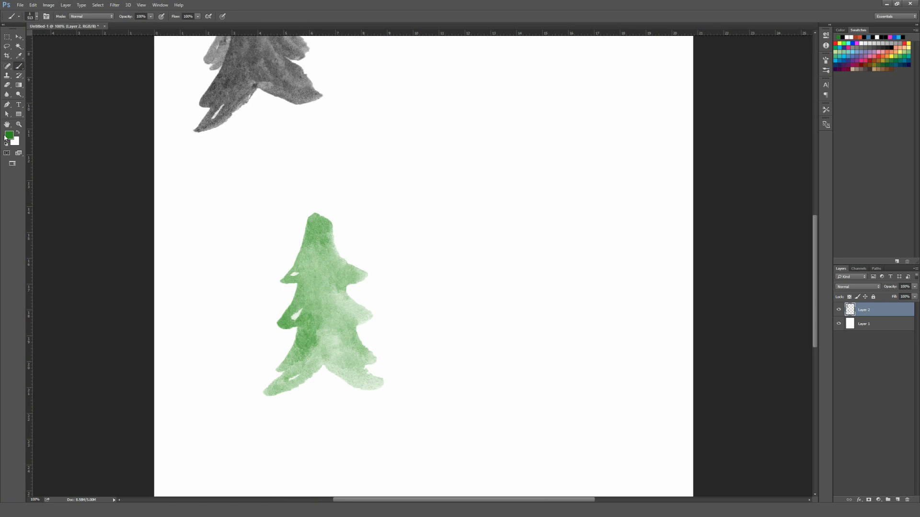
left_click(8, 136)
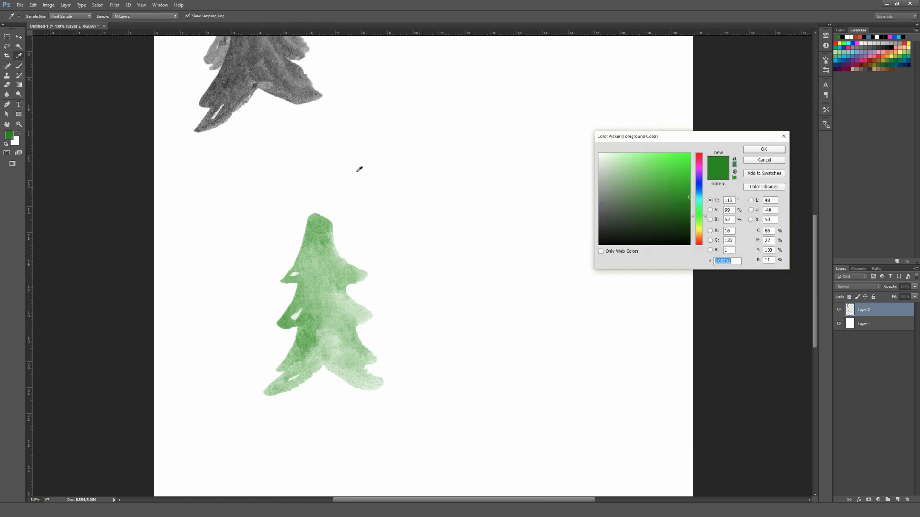
left_click(763, 149)
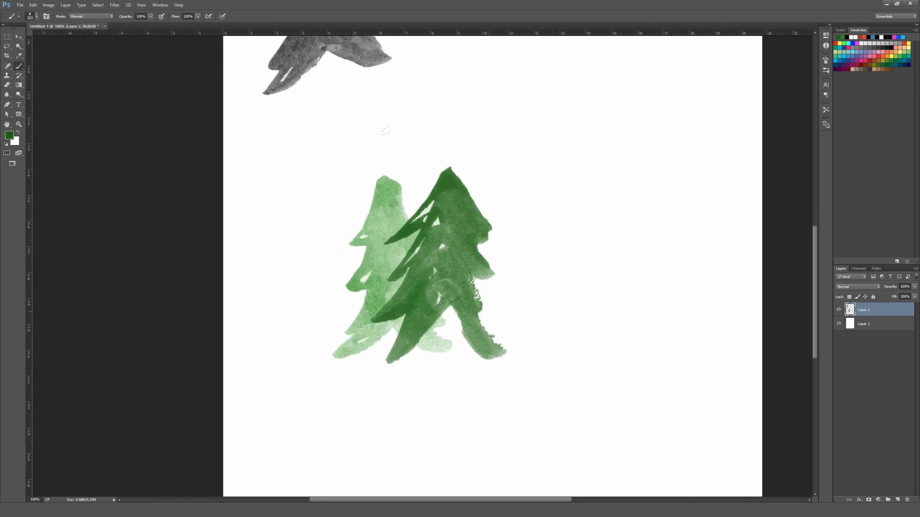
left_click(10, 135)
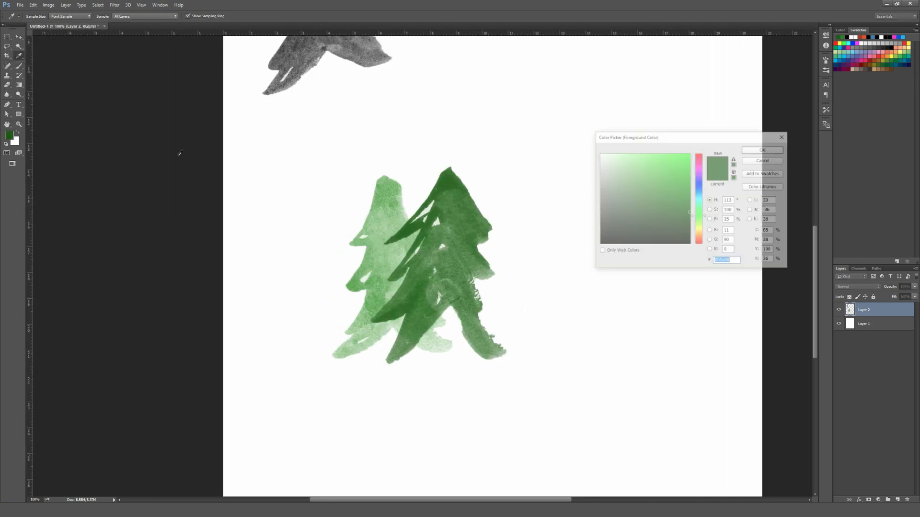
left_click(672, 194)
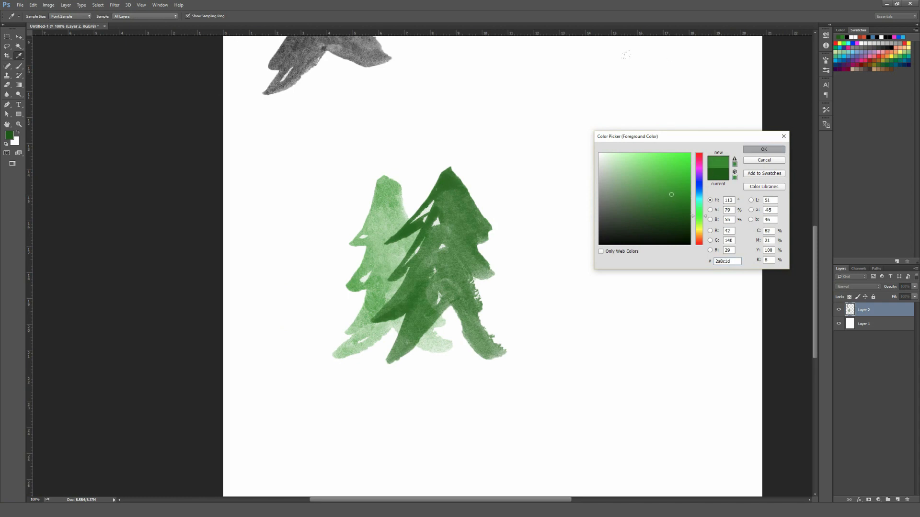
left_click(763, 149)
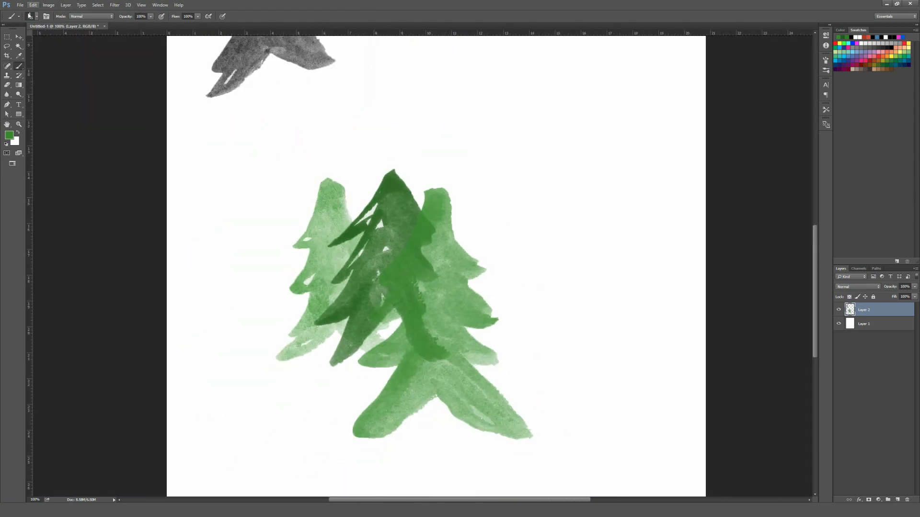
Step: Change the painting colour to blue for the last trees
left_click(8, 135)
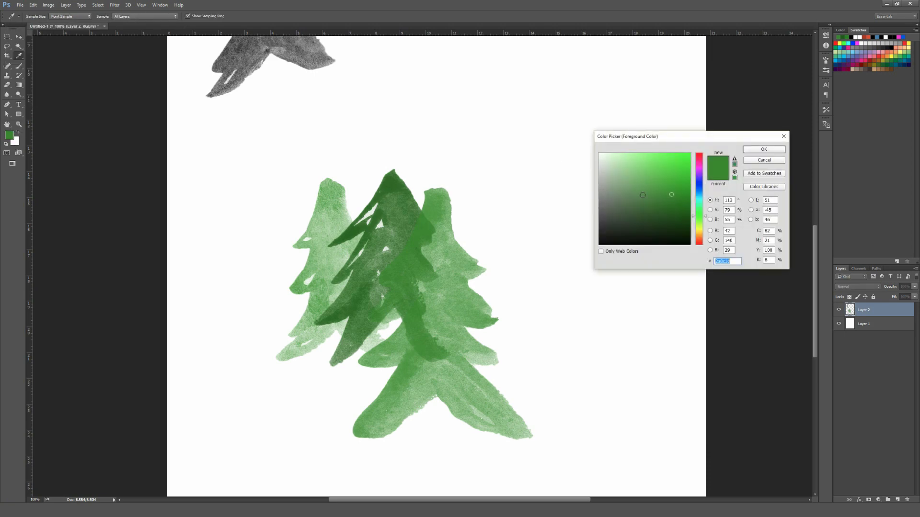
left_click(699, 182)
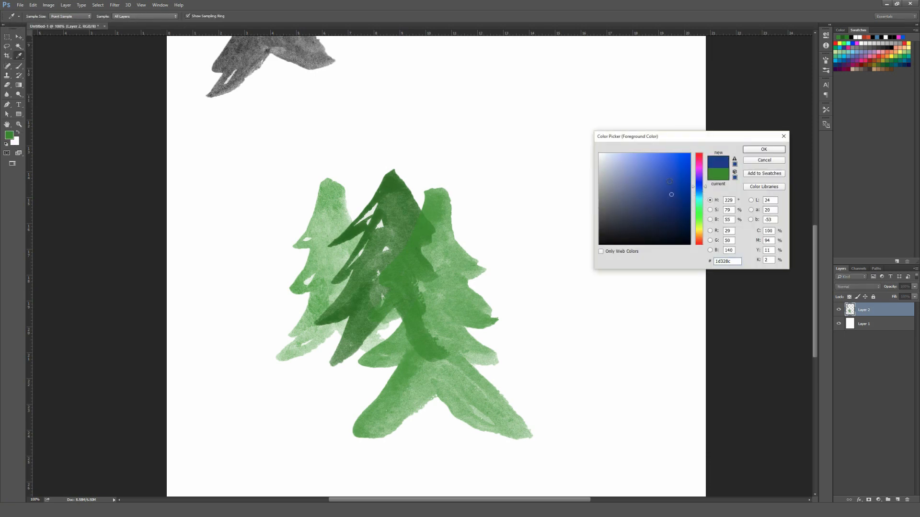
left_click(764, 149)
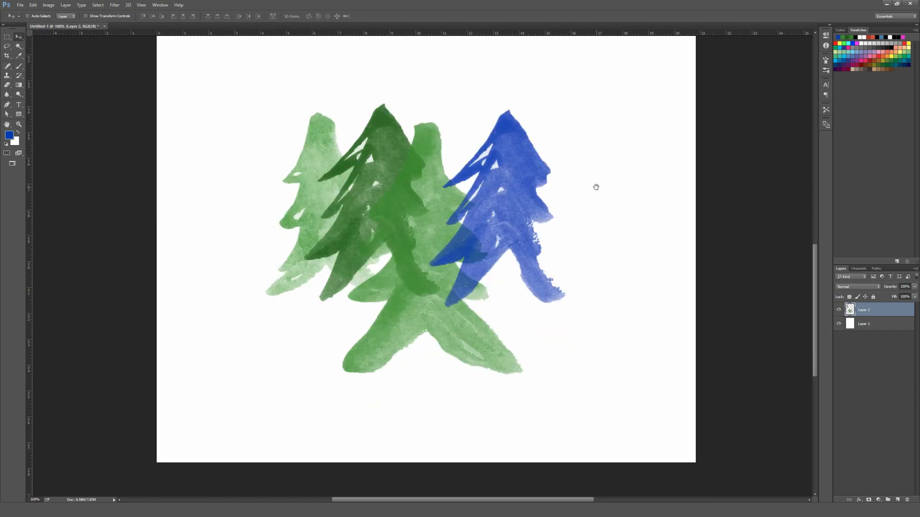
mouse_move(386, 149)
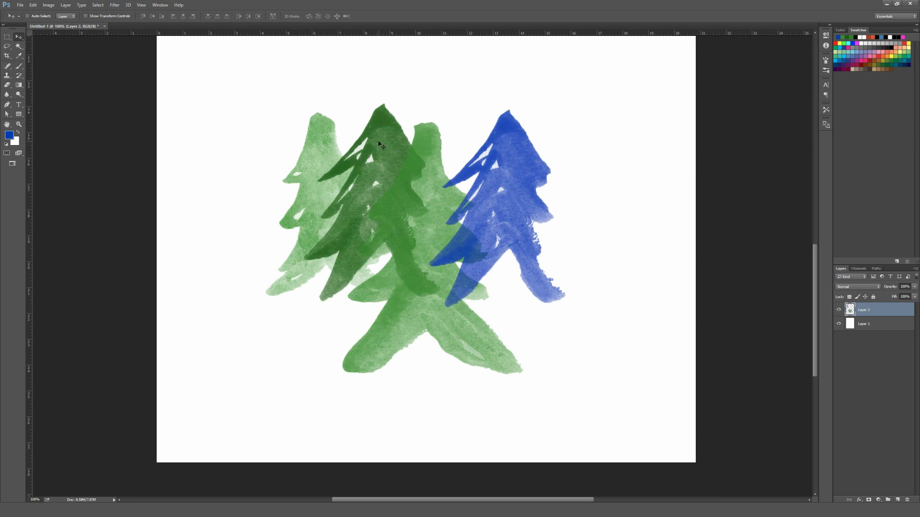
mouse_move(461, 209)
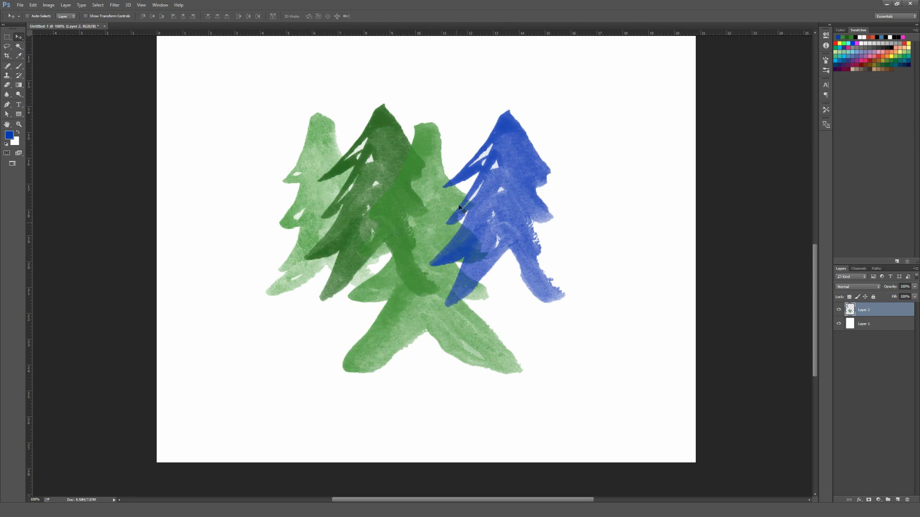
mouse_move(480, 126)
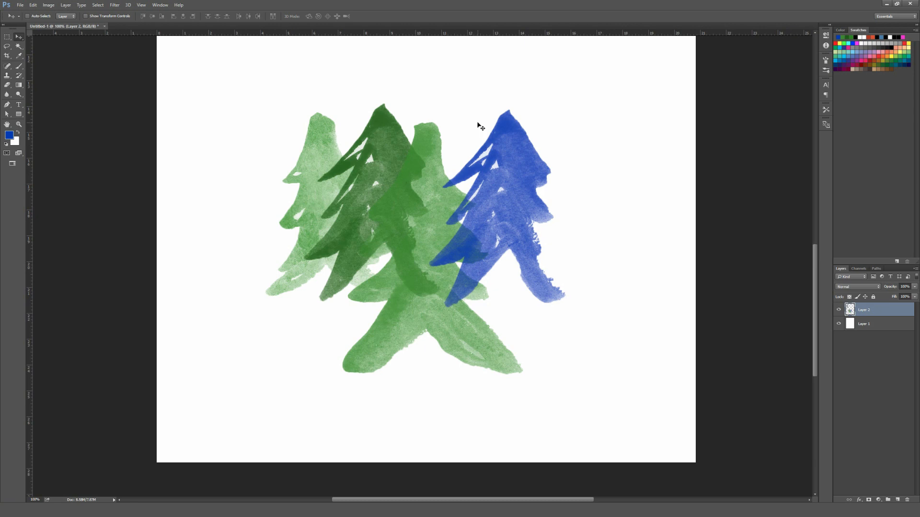
mouse_move(471, 123)
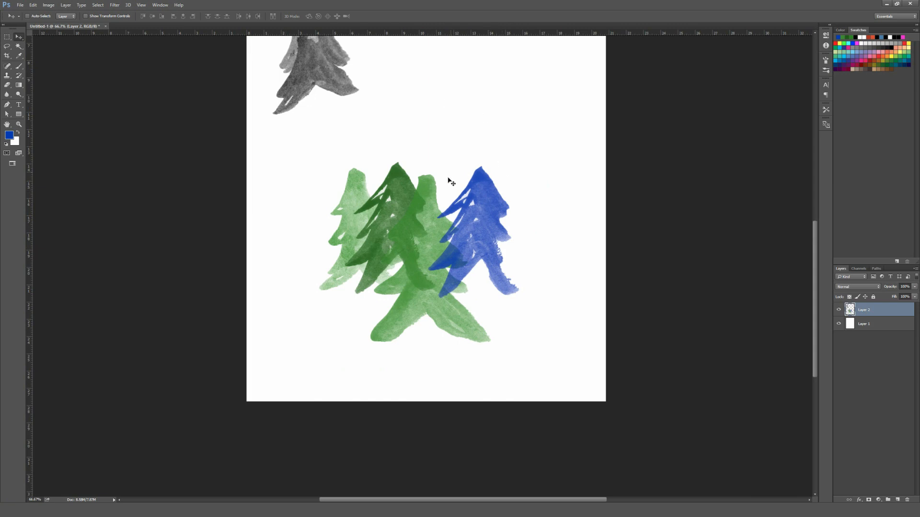
mouse_move(483, 151)
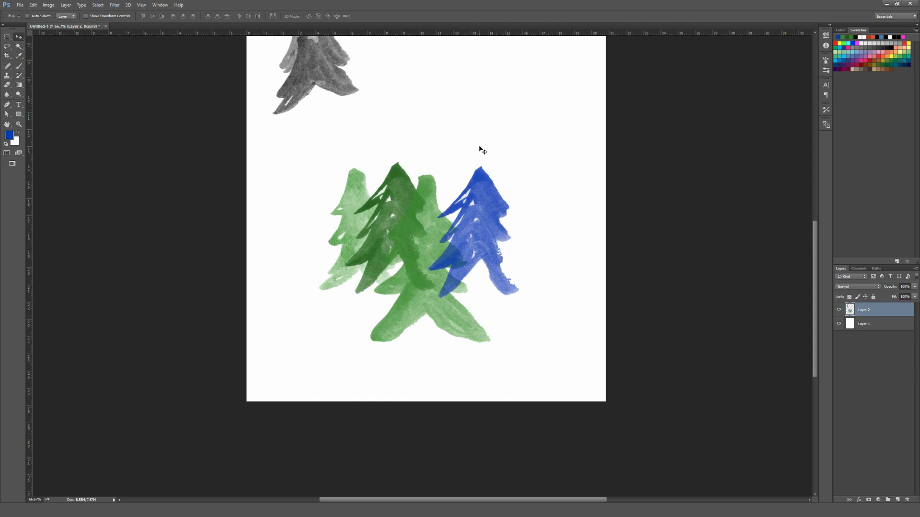
mouse_move(474, 136)
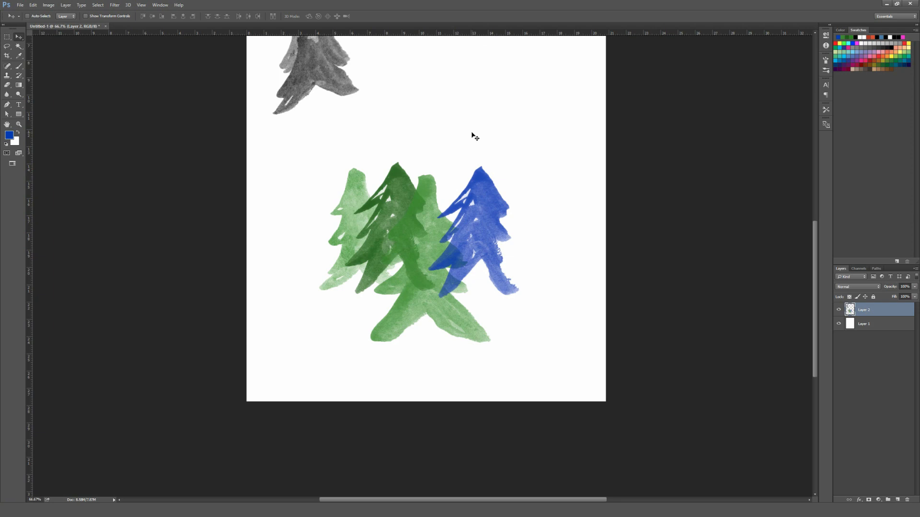
mouse_move(469, 136)
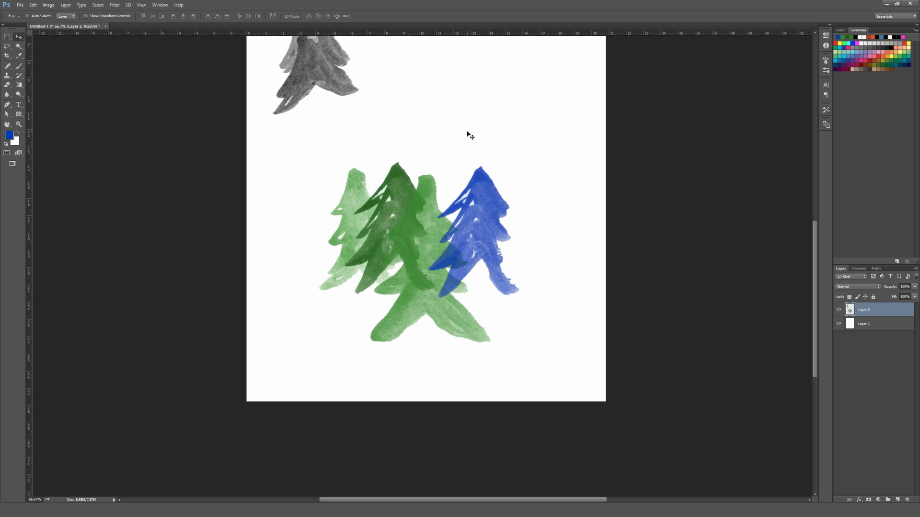
mouse_move(518, 155)
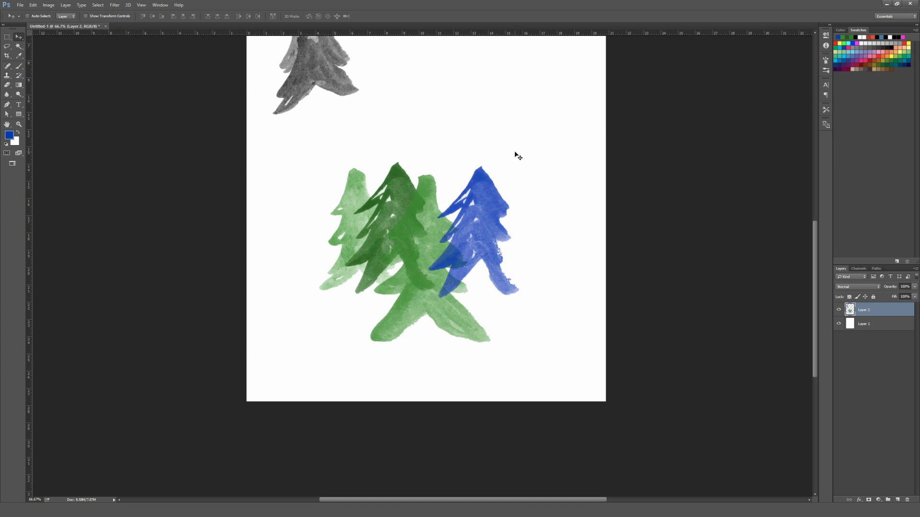
mouse_move(515, 152)
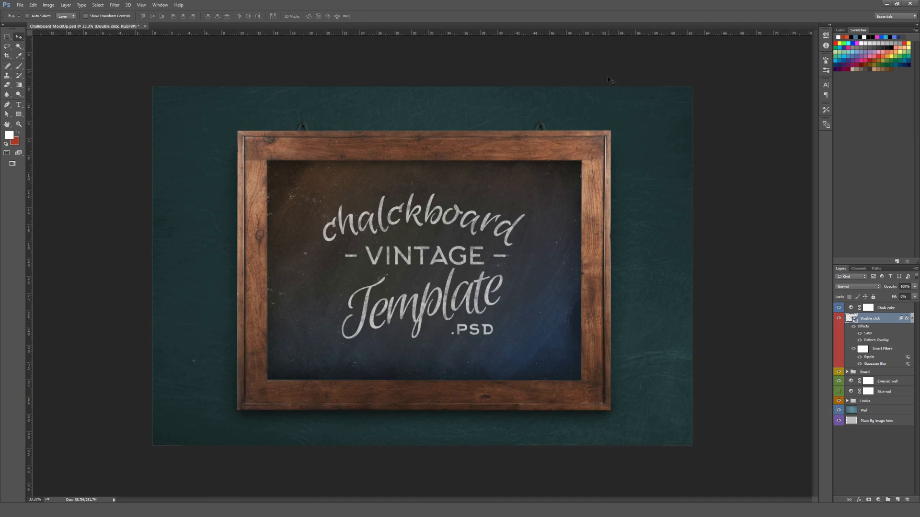
mouse_move(113, 13)
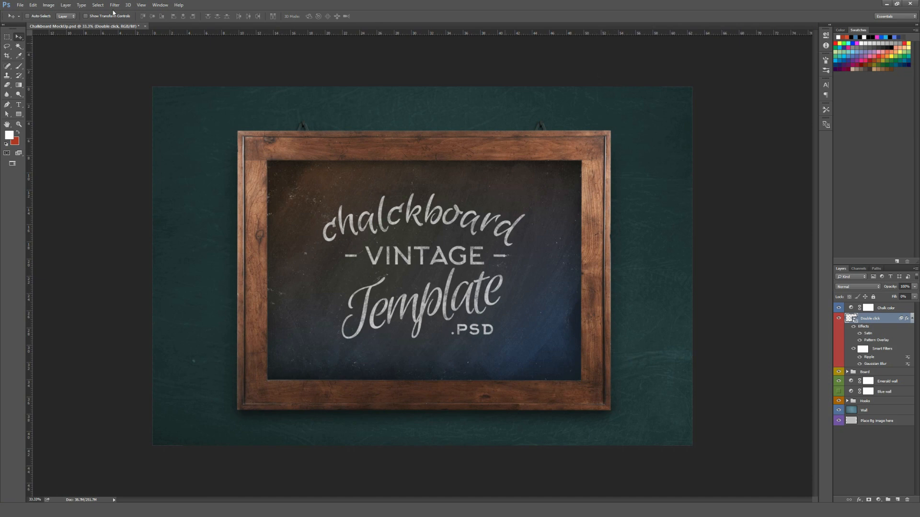
Step: Check the mockup's Image Size is 4500 × 3000 pixels, then cancel
left_click(49, 5)
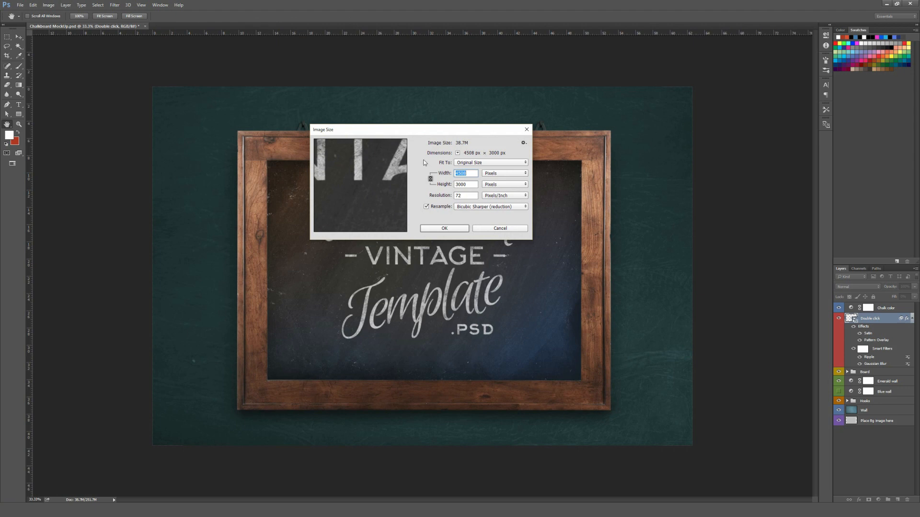
left_click(444, 229)
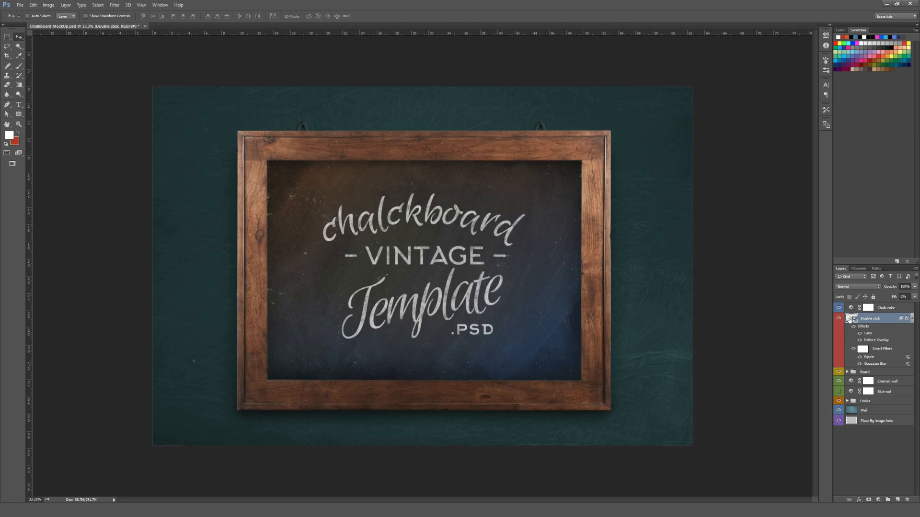
mouse_move(851, 318)
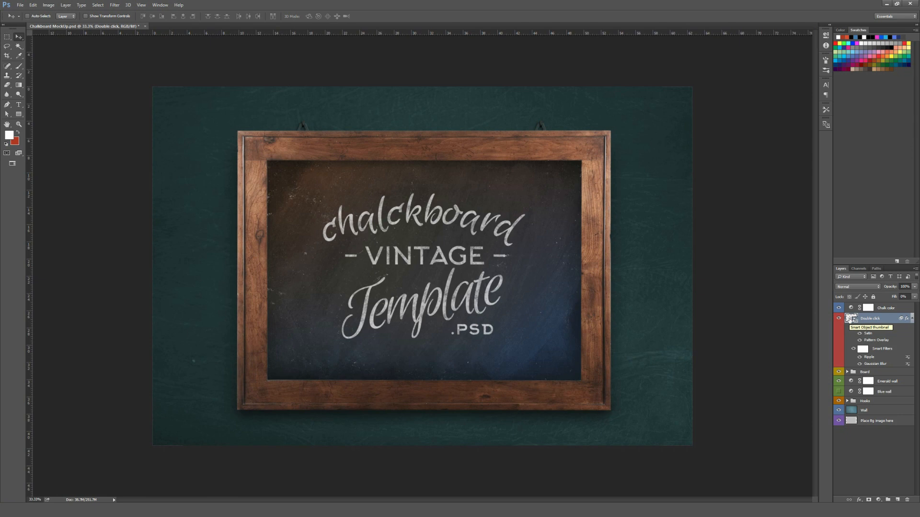
Step: Edit the smart object to show the orange logo, save it, and close Logo.psb
double_click(851, 318)
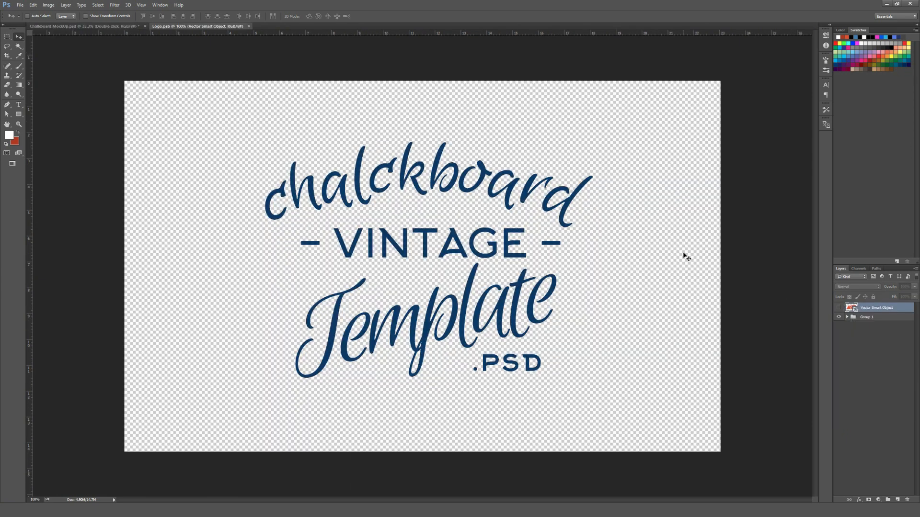
mouse_move(398, 182)
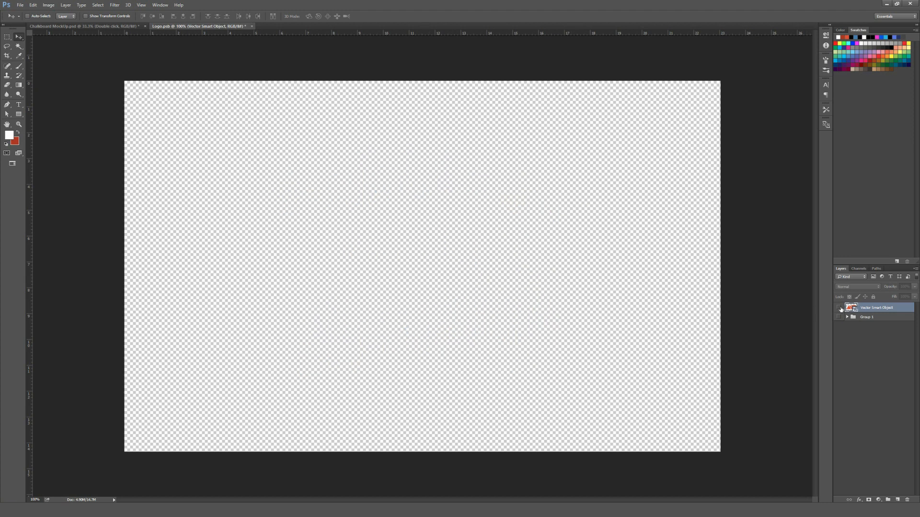
left_click(839, 307)
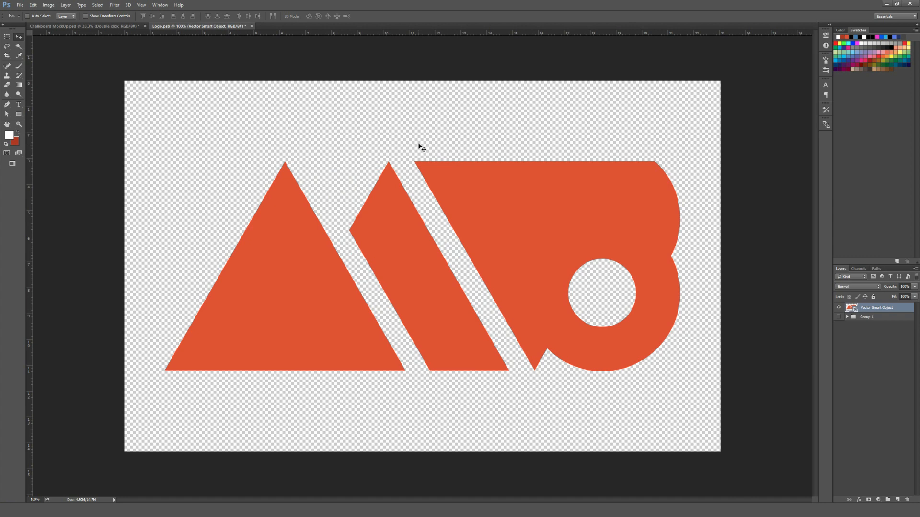
key("ctrl+s")
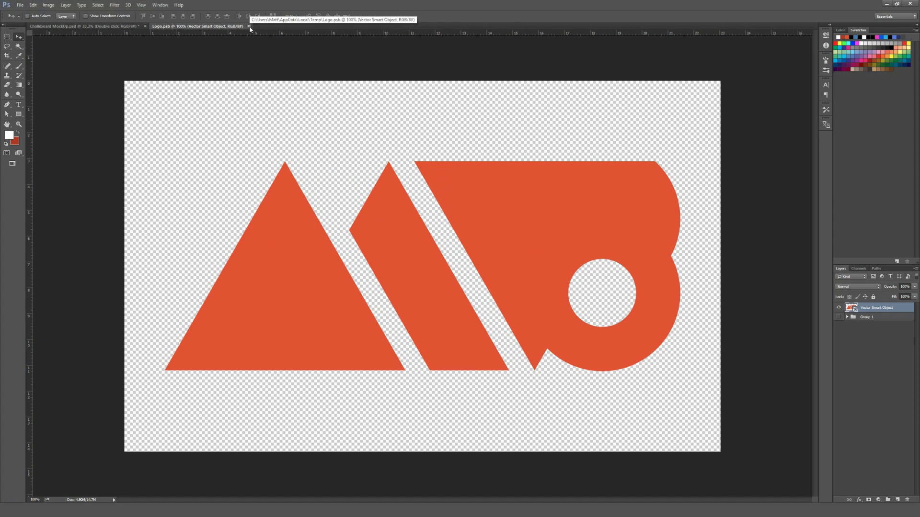
left_click(56, 25)
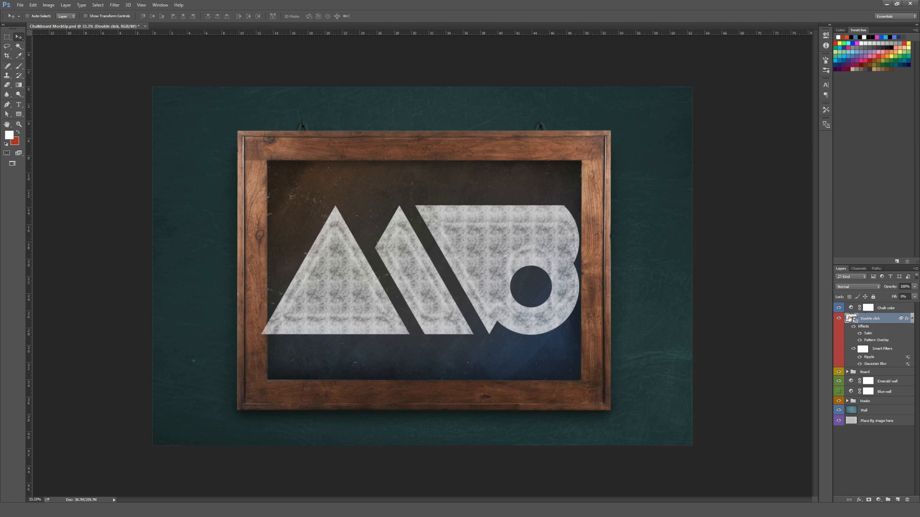
Step: Double-click the chalkboard smart object thumbnail in the Layers panel
double_click(851, 318)
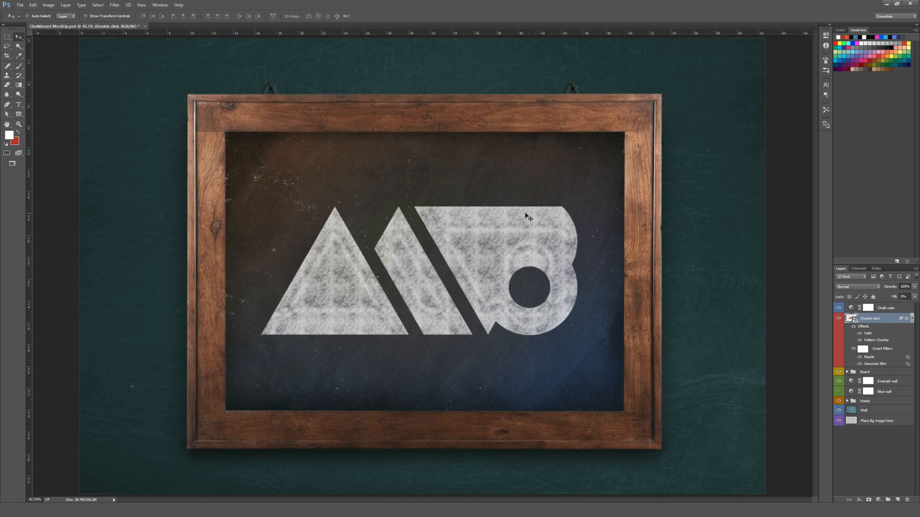
mouse_move(217, 329)
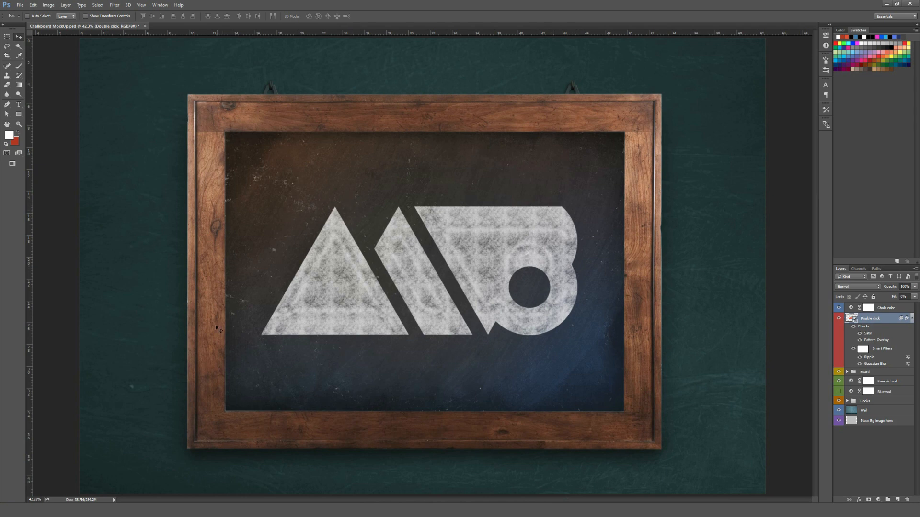
mouse_move(612, 117)
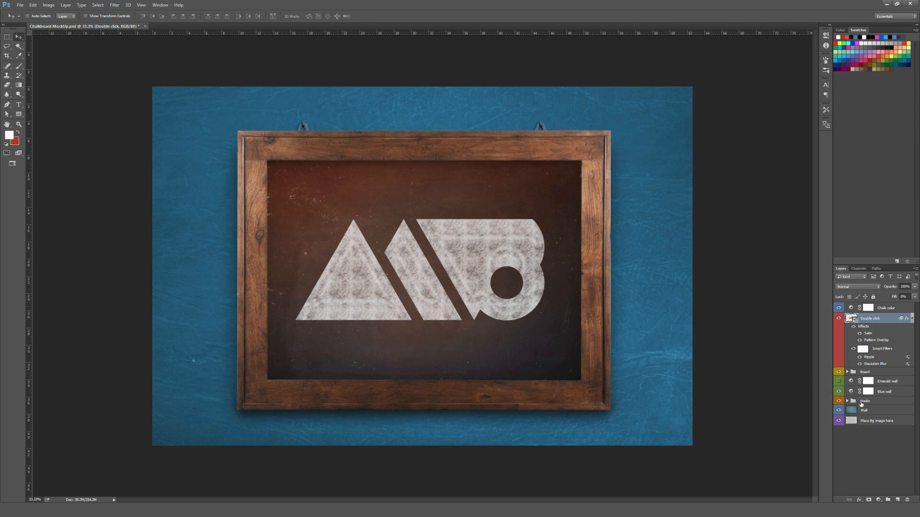
Step: Select the Hooks group in the Layers panel
left_click(866, 401)
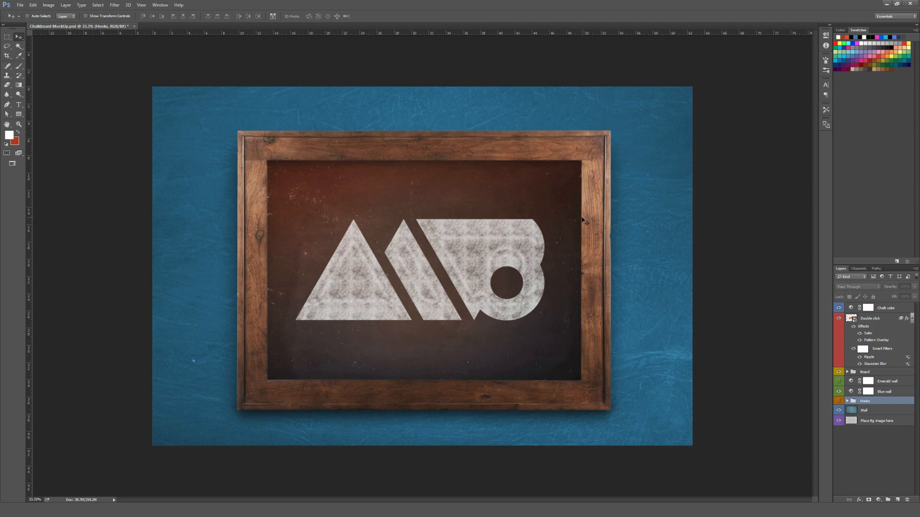
mouse_move(390, 116)
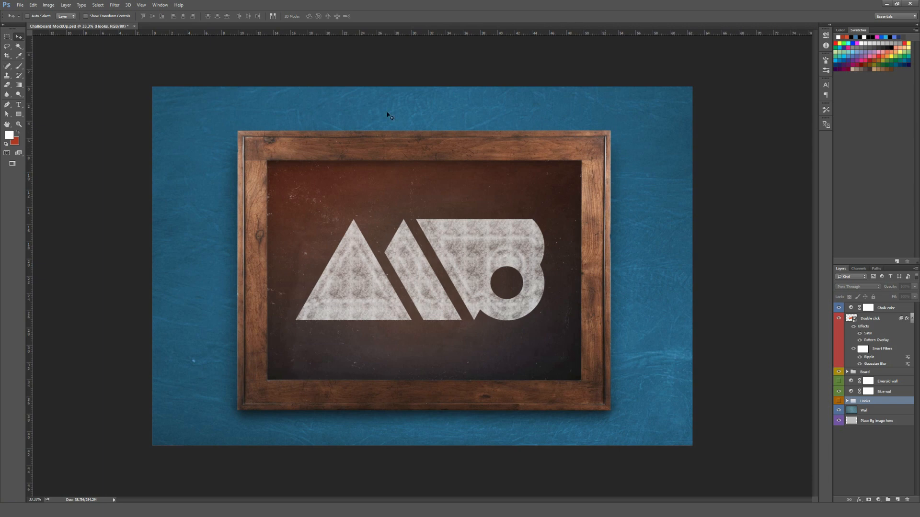
mouse_move(410, 253)
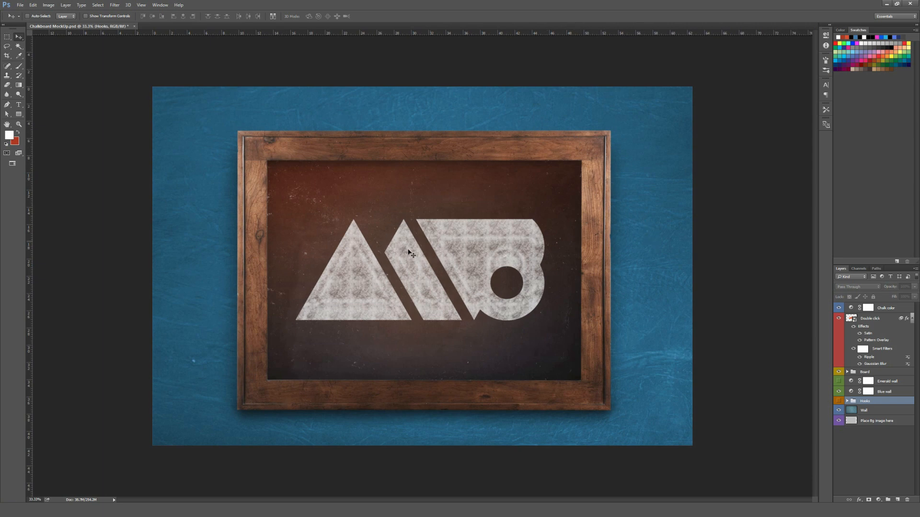
mouse_move(450, 264)
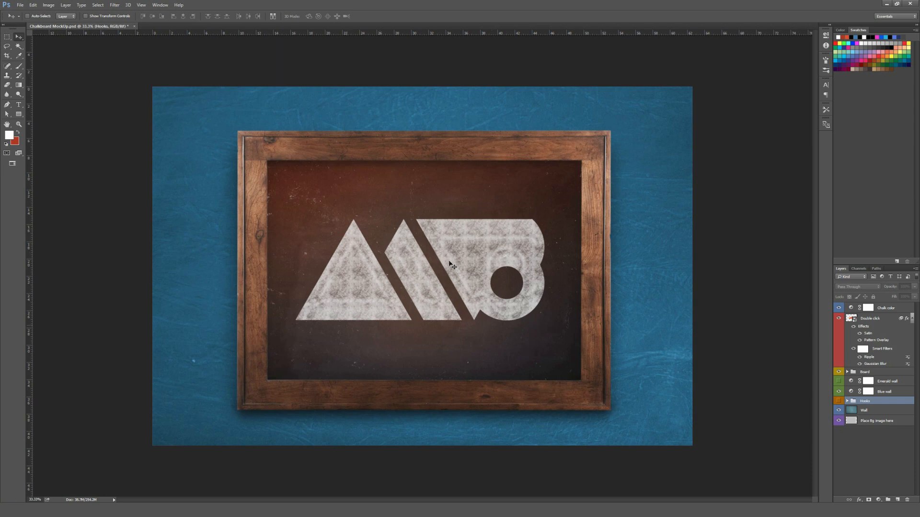
mouse_move(349, 257)
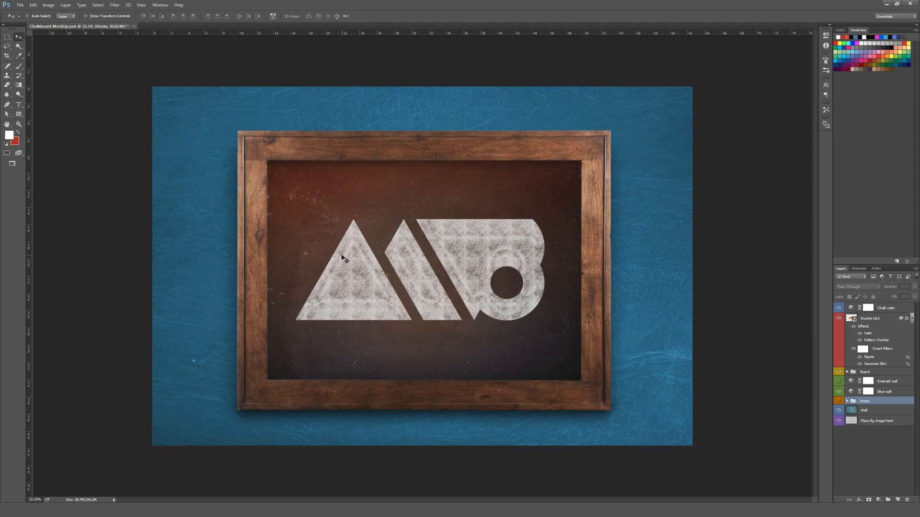
mouse_move(484, 210)
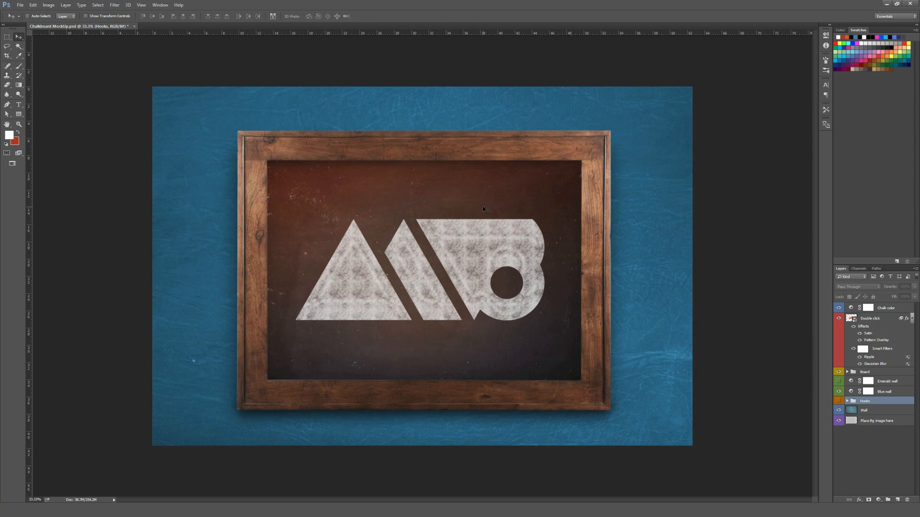
mouse_move(441, 212)
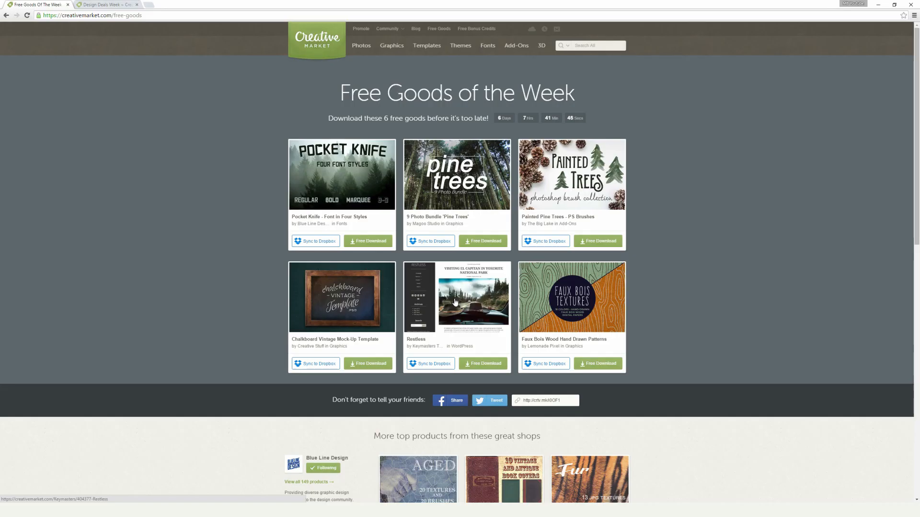
Step: Open the Restless theme demo and scroll down to the Landaa Giraavaru post
left_click(473, 299)
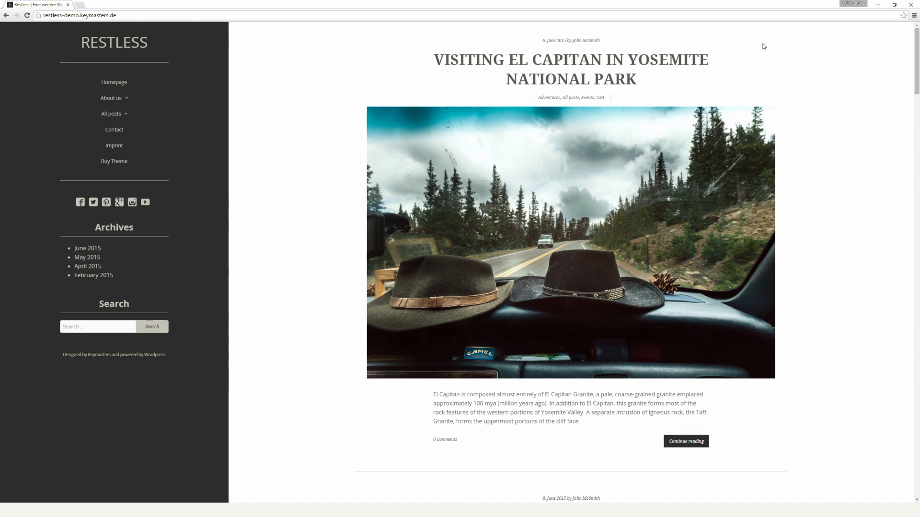
mouse_move(757, 44)
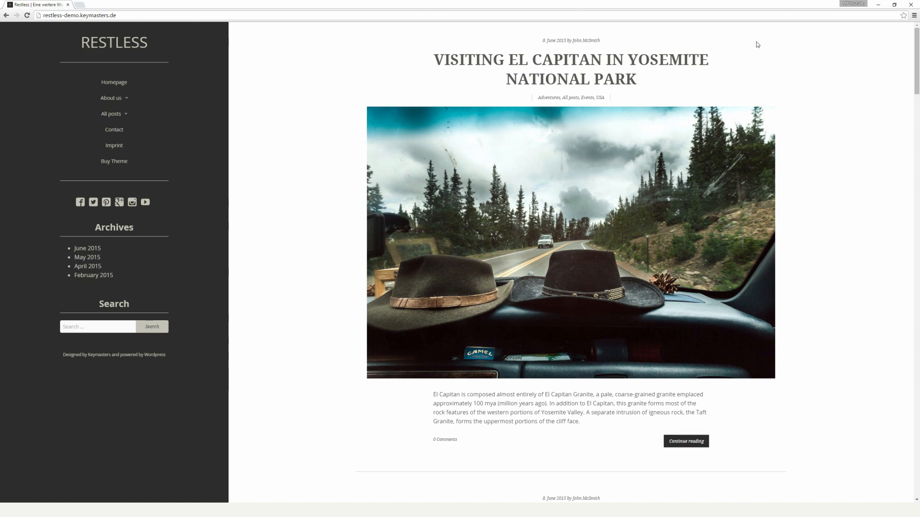
mouse_move(751, 40)
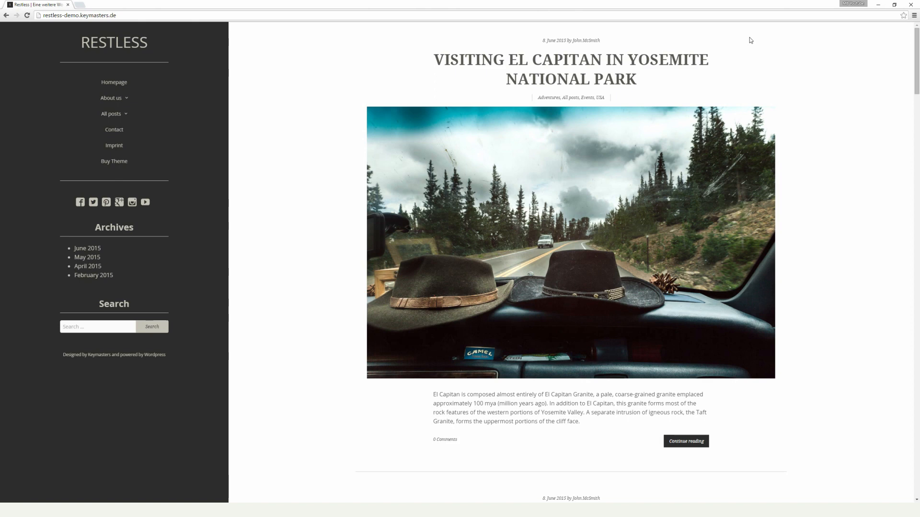
mouse_move(742, 37)
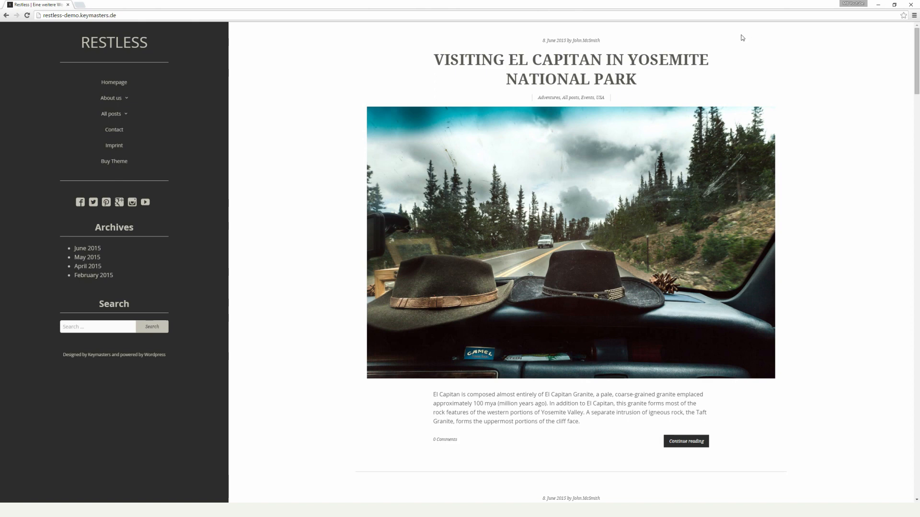
mouse_move(337, 71)
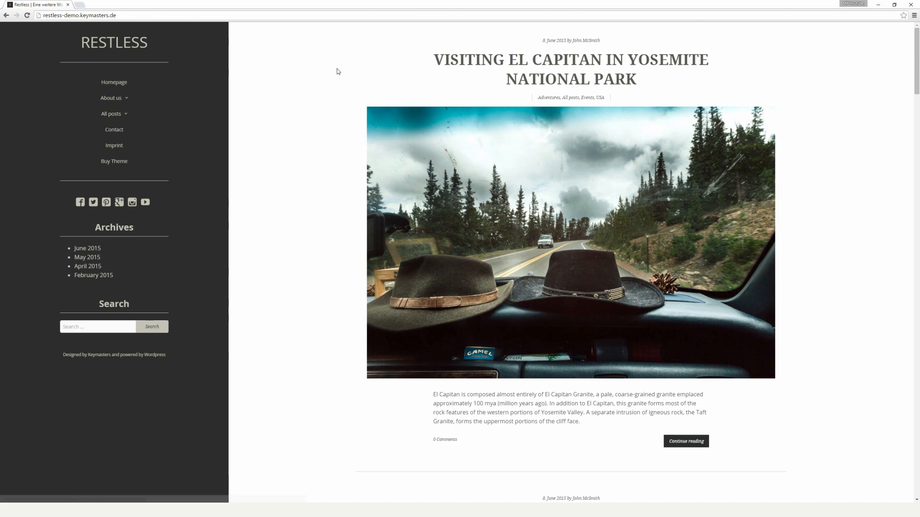
scroll("down", 3)
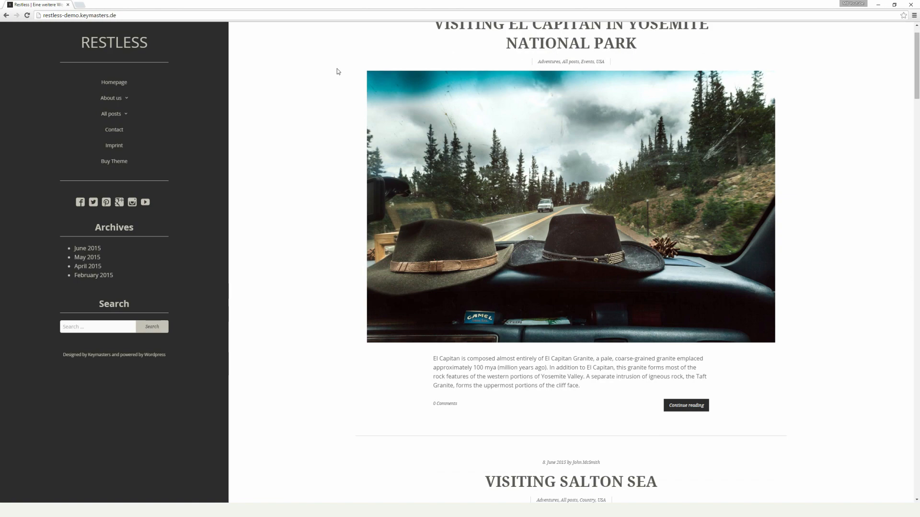
scroll("down", 3)
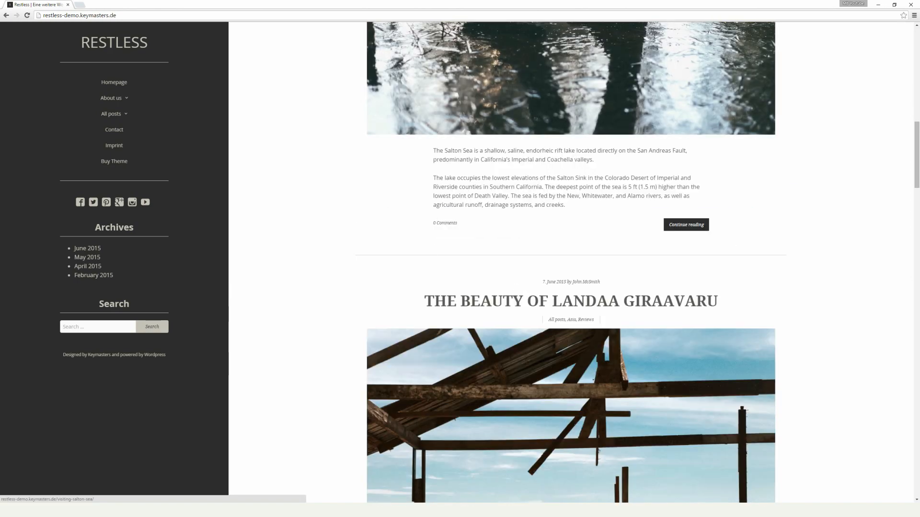
scroll("down", 3)
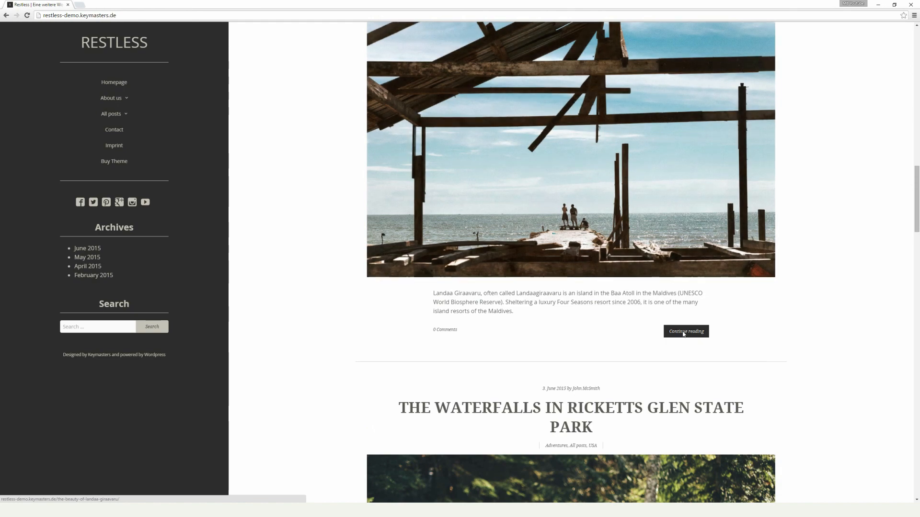
Step: Read the full Landaa Giraavaru post down to its comments, then open About us
left_click(685, 332)
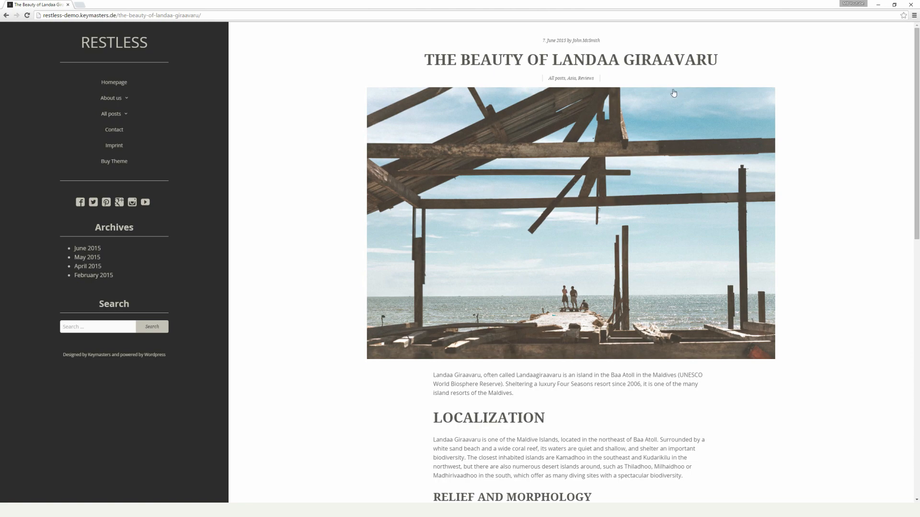
scroll("down", 3)
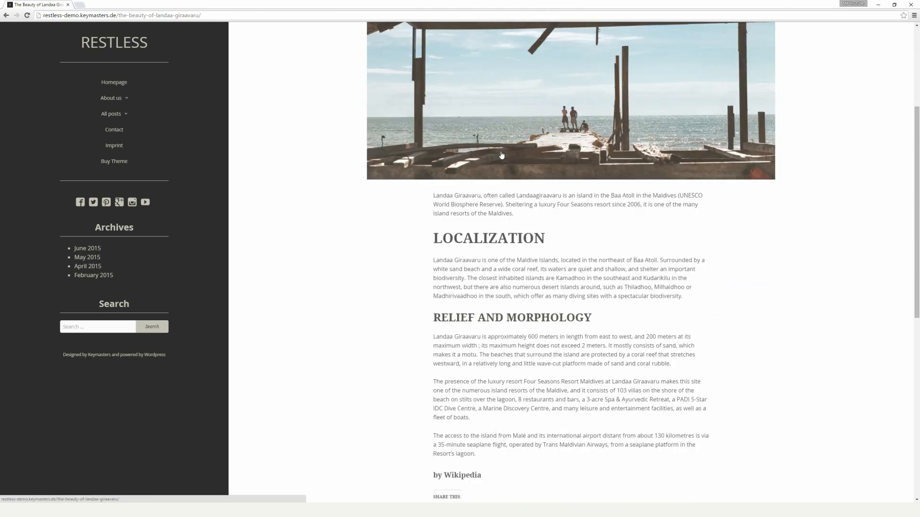
scroll("down", 3)
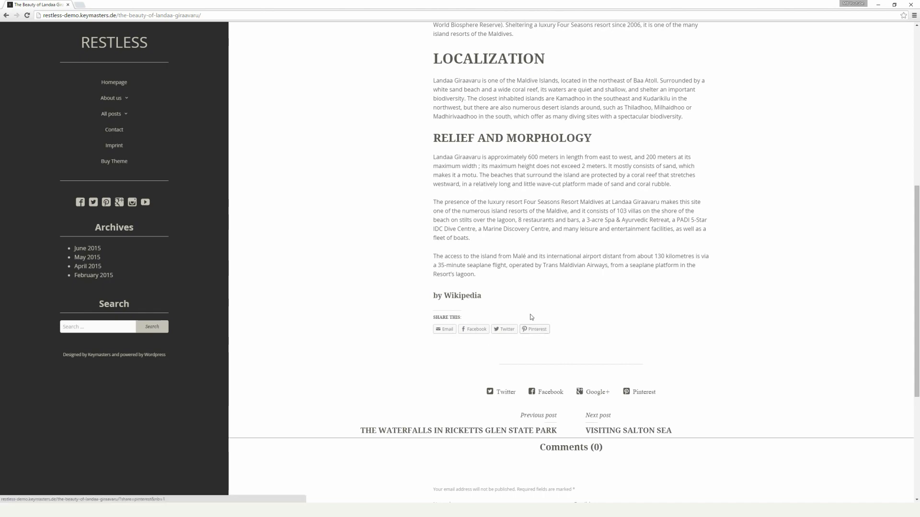
scroll("down", 3)
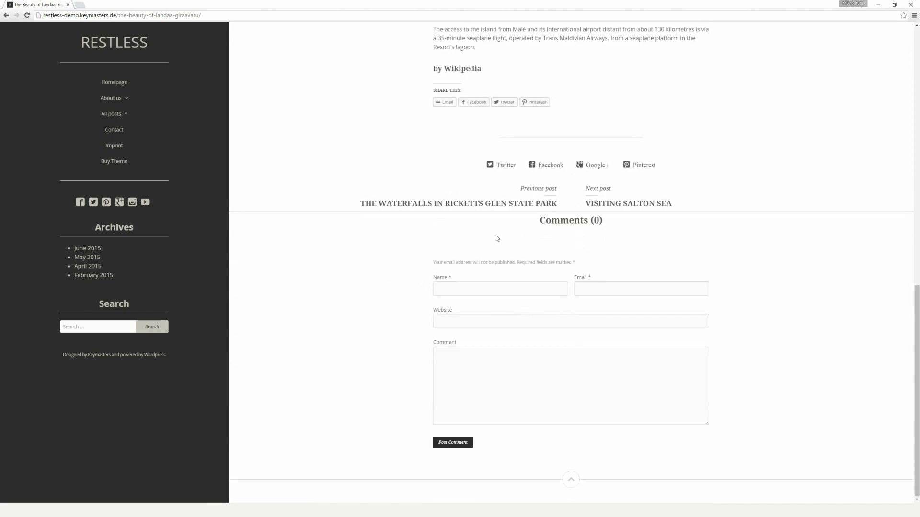
mouse_move(418, 220)
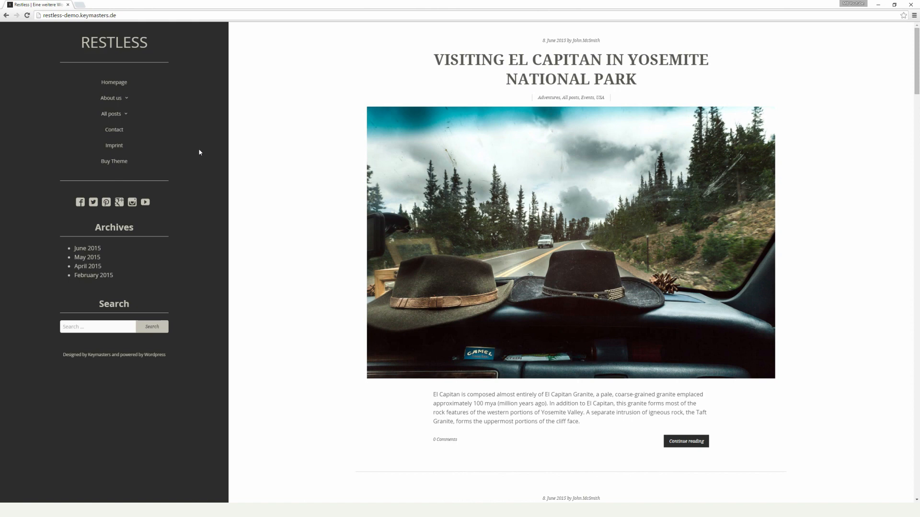
mouse_move(196, 161)
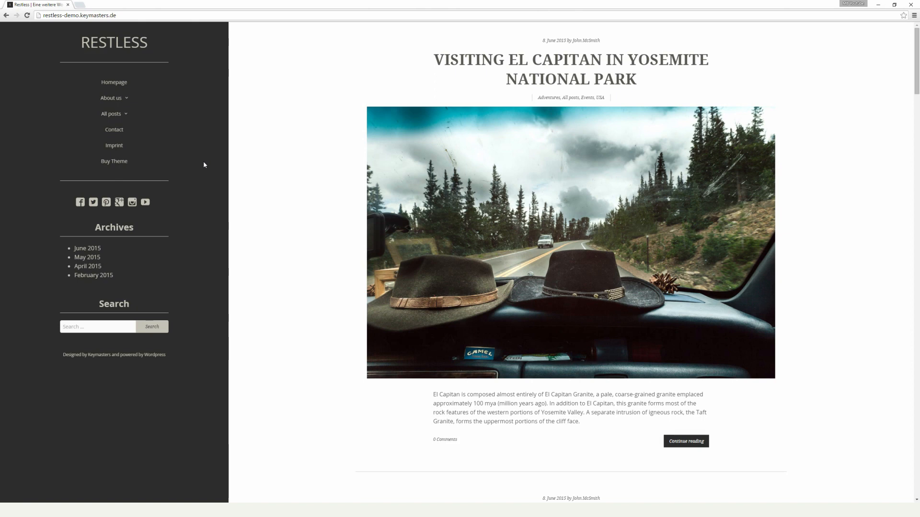
mouse_move(172, 106)
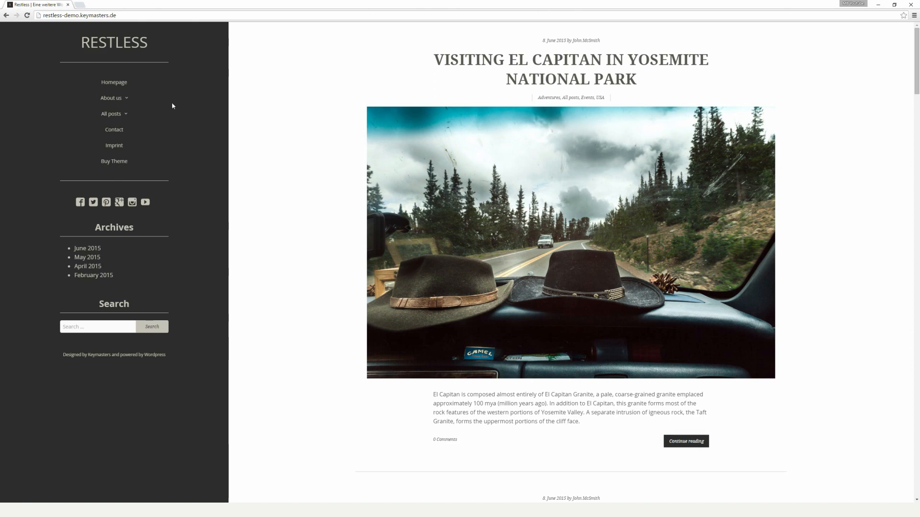
mouse_move(115, 70)
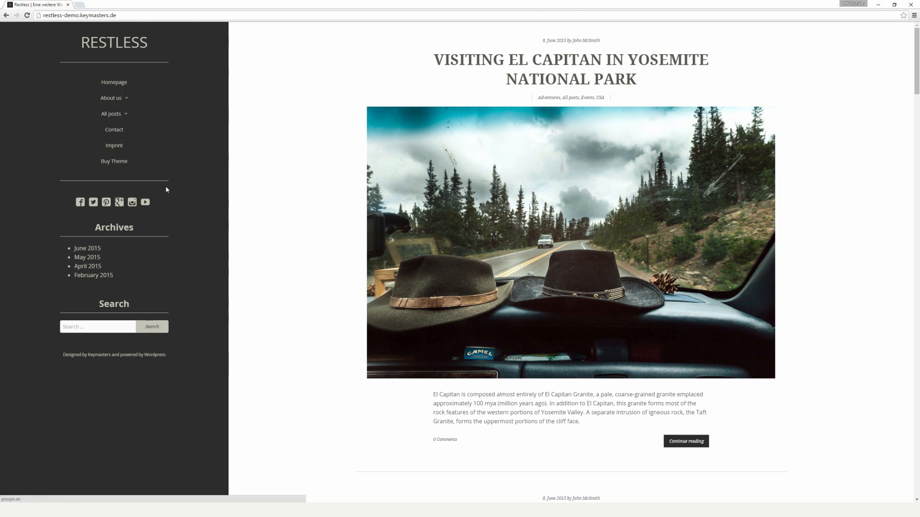
mouse_move(102, 124)
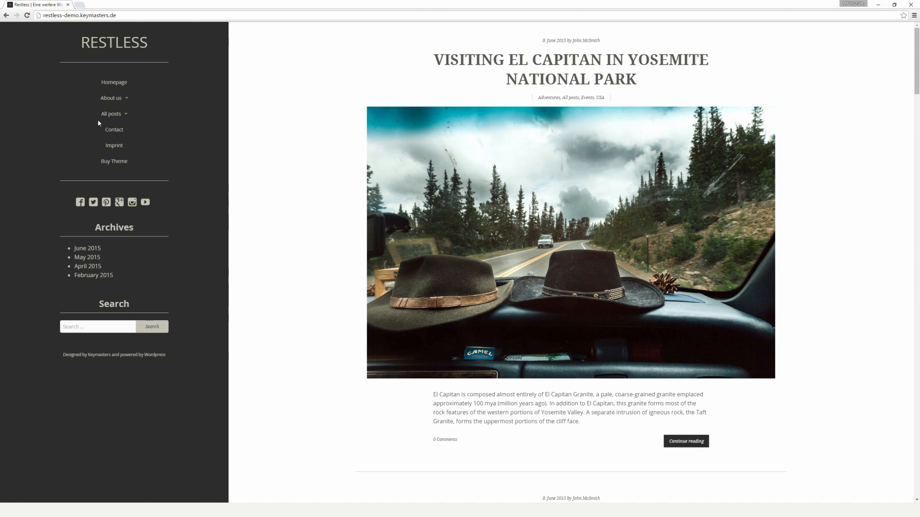
mouse_move(128, 121)
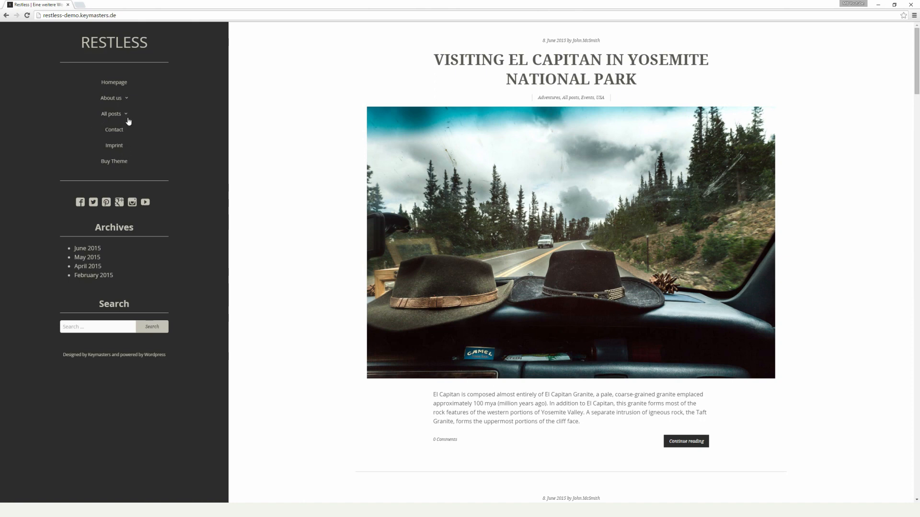
left_click(111, 97)
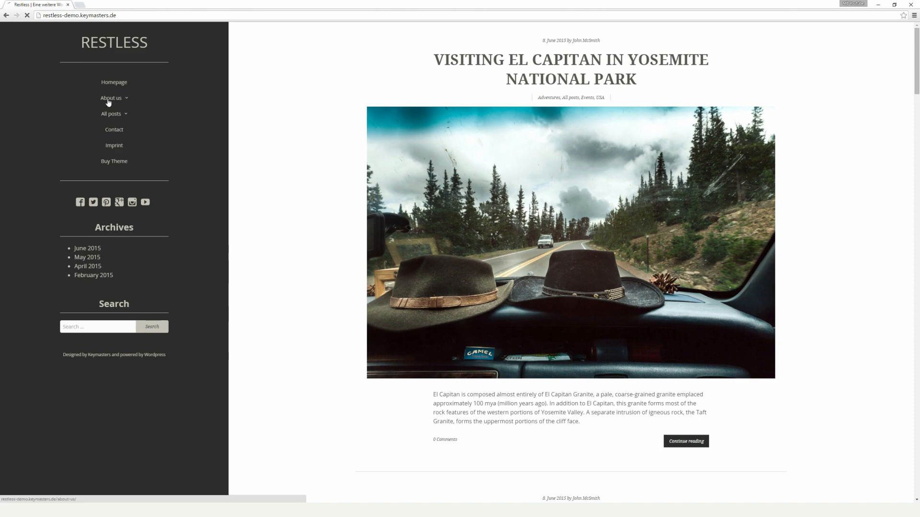
Step: Open the Restless demo's Contact page and scroll to its message form
left_click(111, 98)
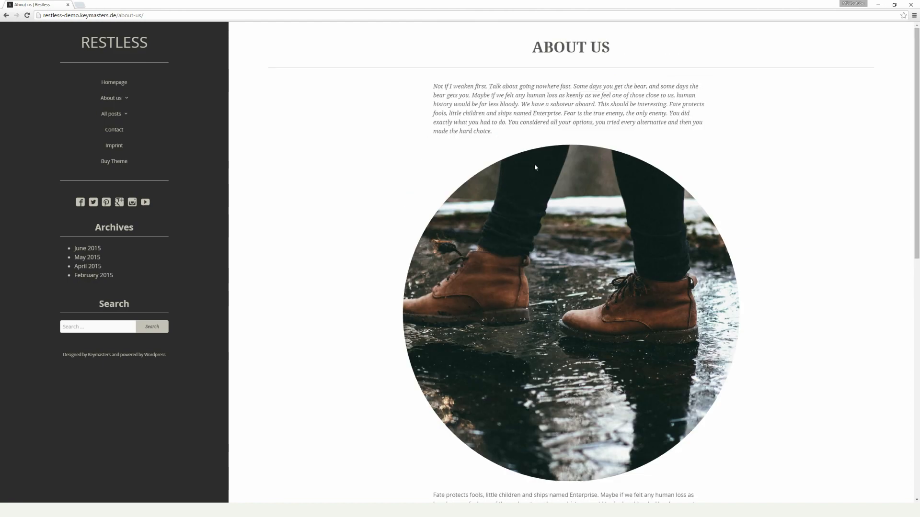
scroll("down", 3)
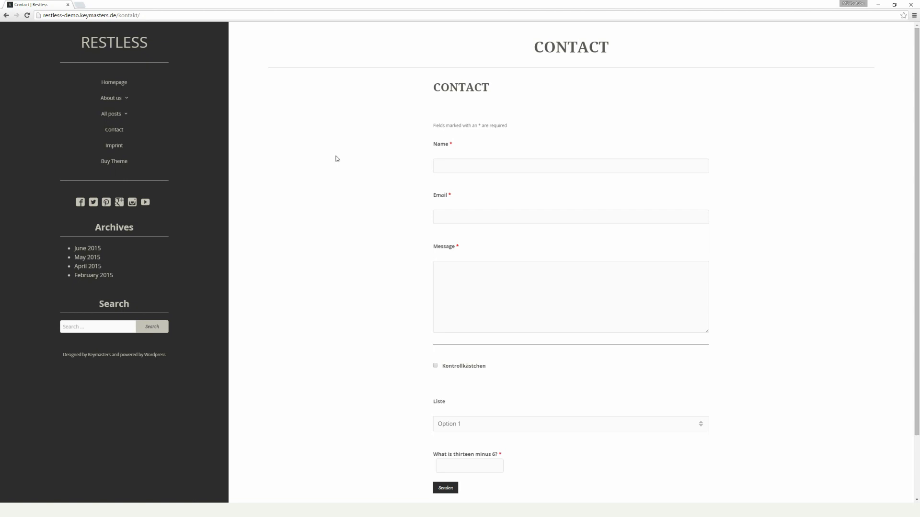
Step: Tick the Kontrollkästchen checkbox and start answering the thirteen minus 6 question
left_click(570, 217)
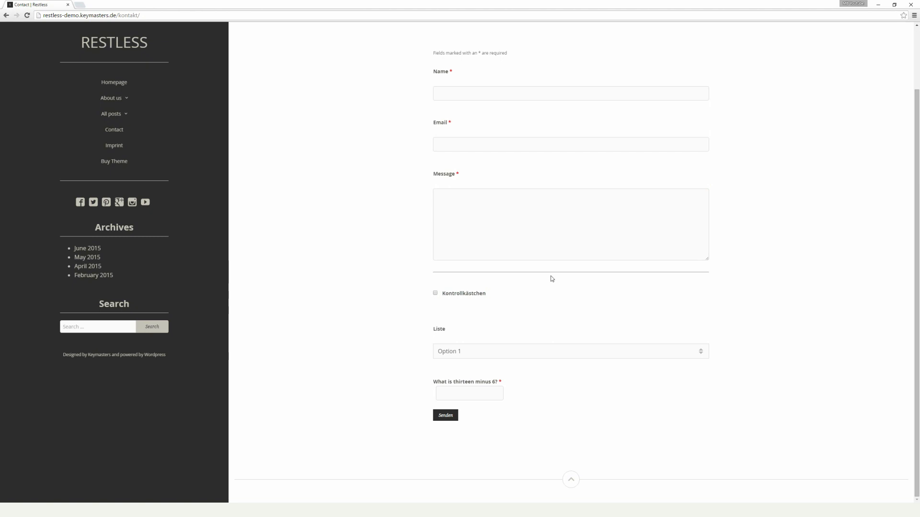
left_click(434, 292)
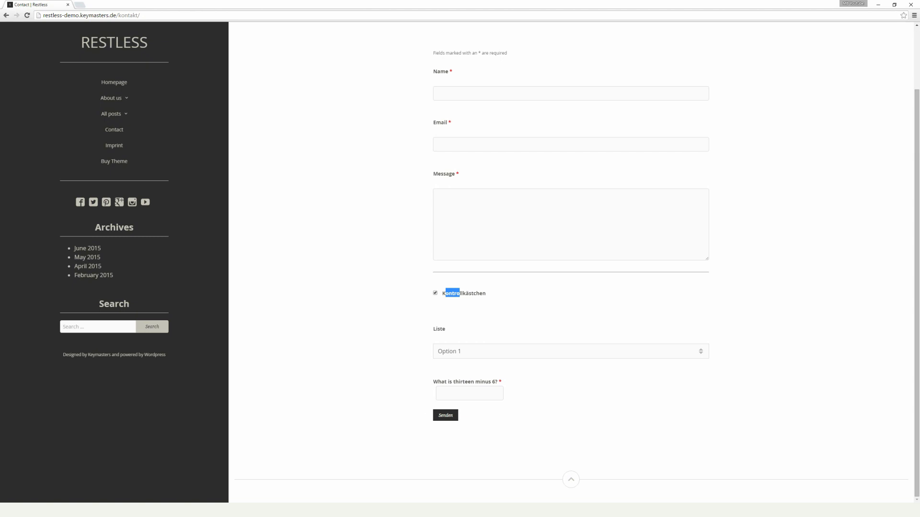
left_click(468, 393)
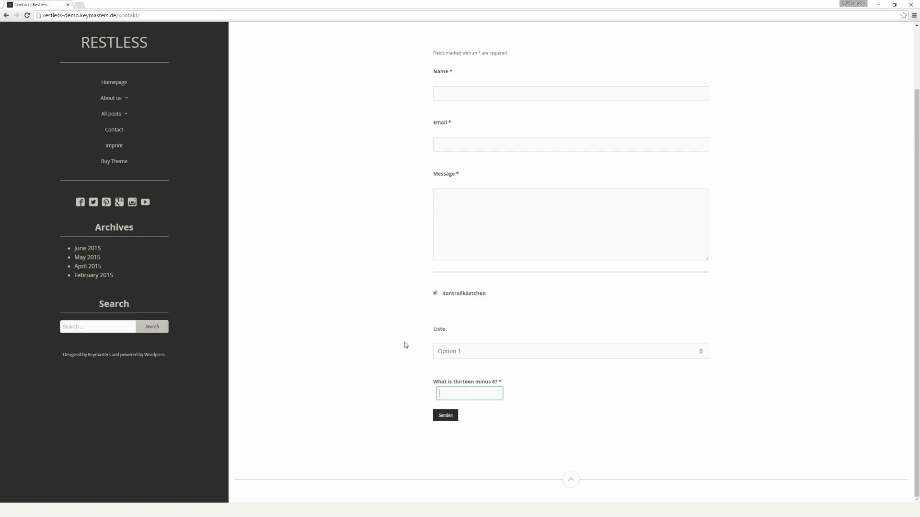
mouse_move(99, 212)
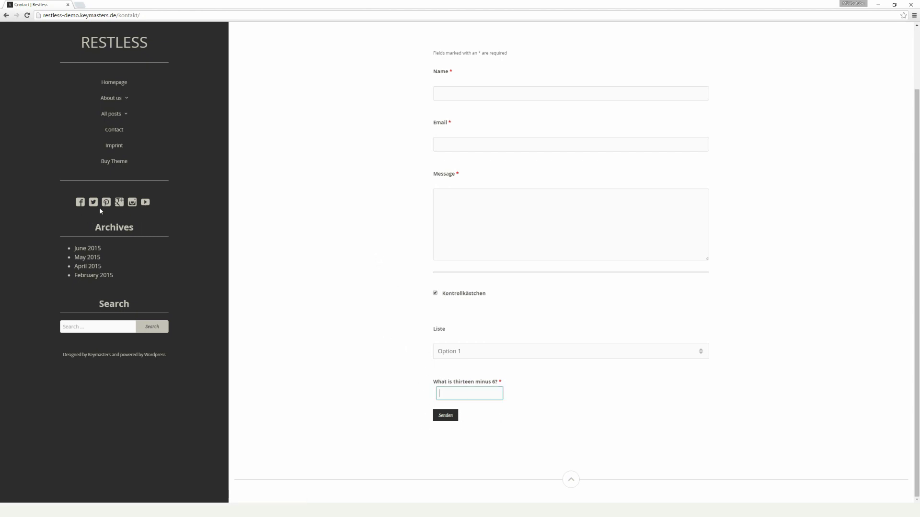
mouse_move(105, 254)
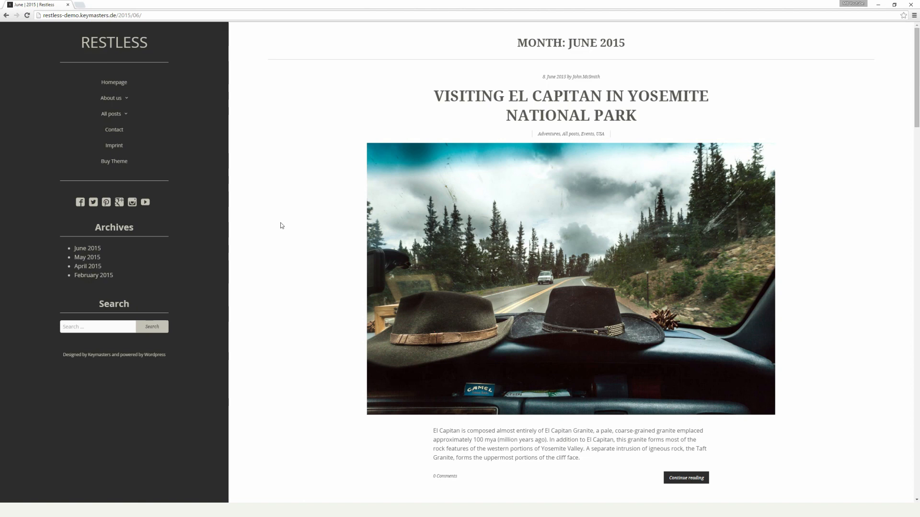
mouse_move(266, 261)
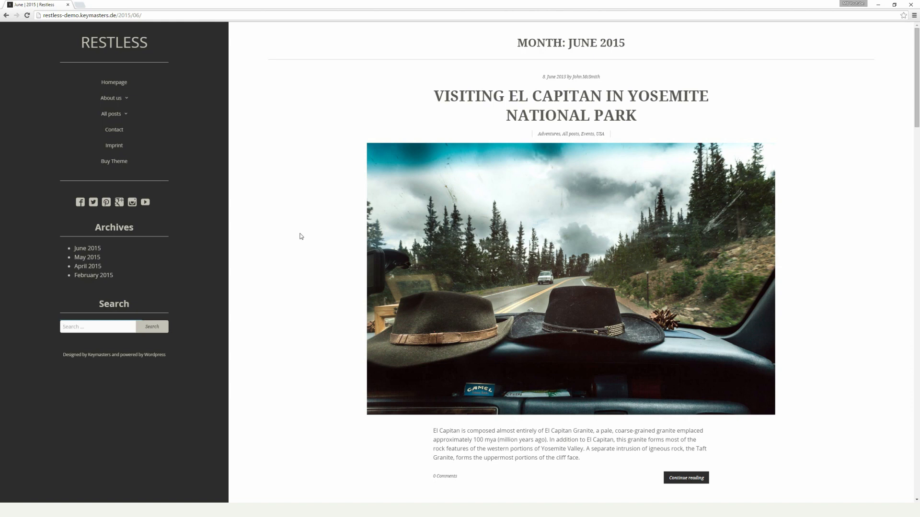
mouse_move(301, 236)
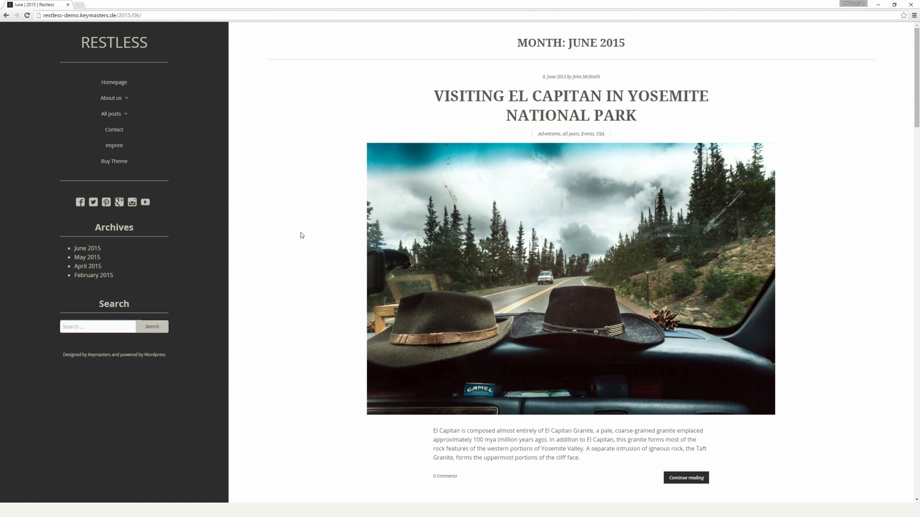
mouse_move(330, 194)
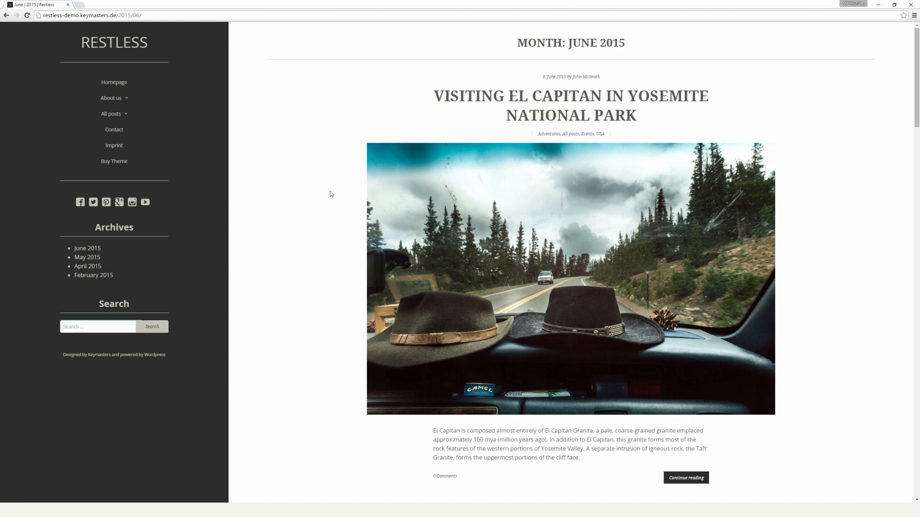
mouse_move(326, 177)
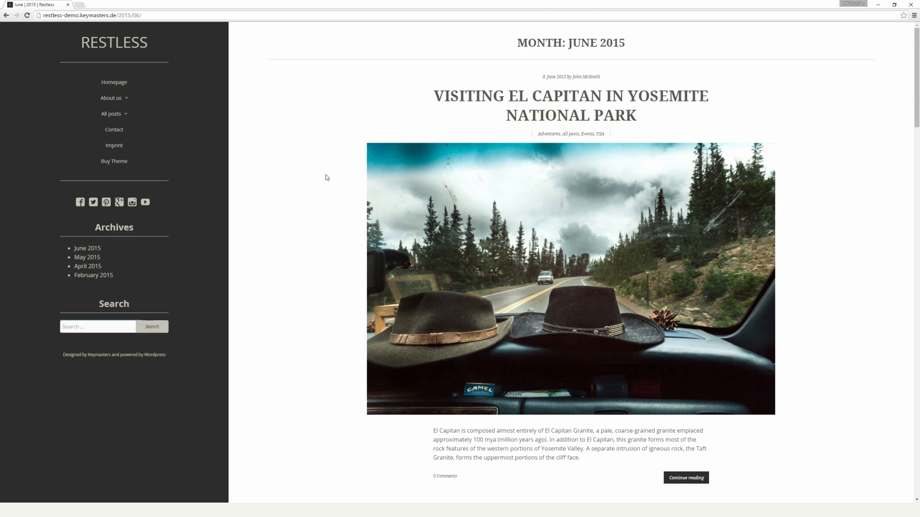
Step: Open the June 2015 archive from the Restless demo's sidebar
left_click(106, 5)
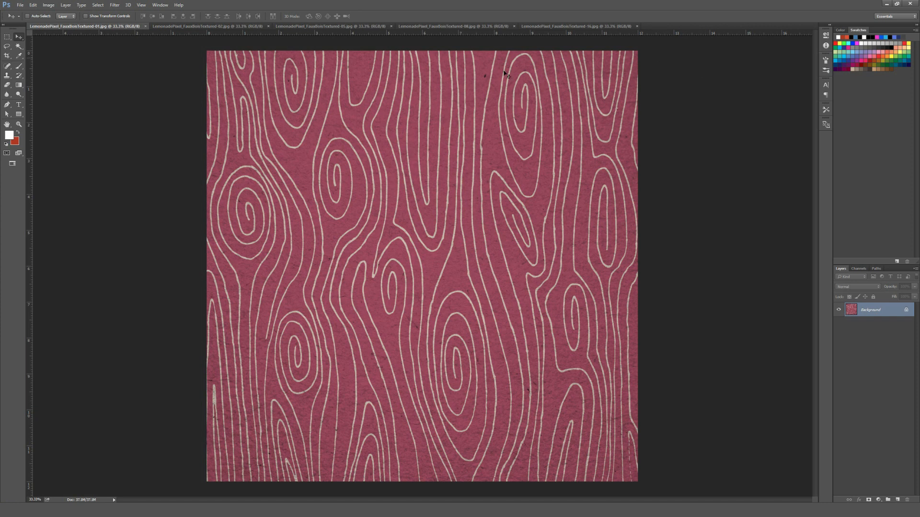
mouse_move(451, 199)
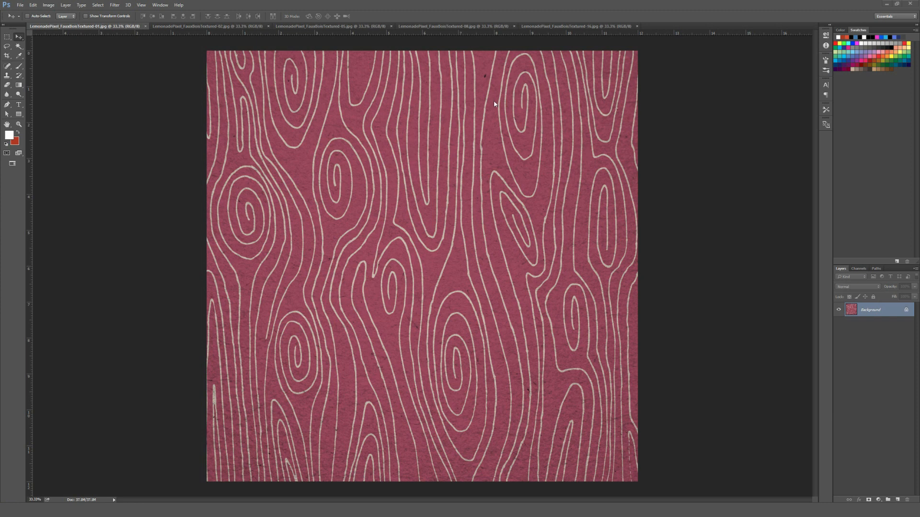
mouse_move(484, 113)
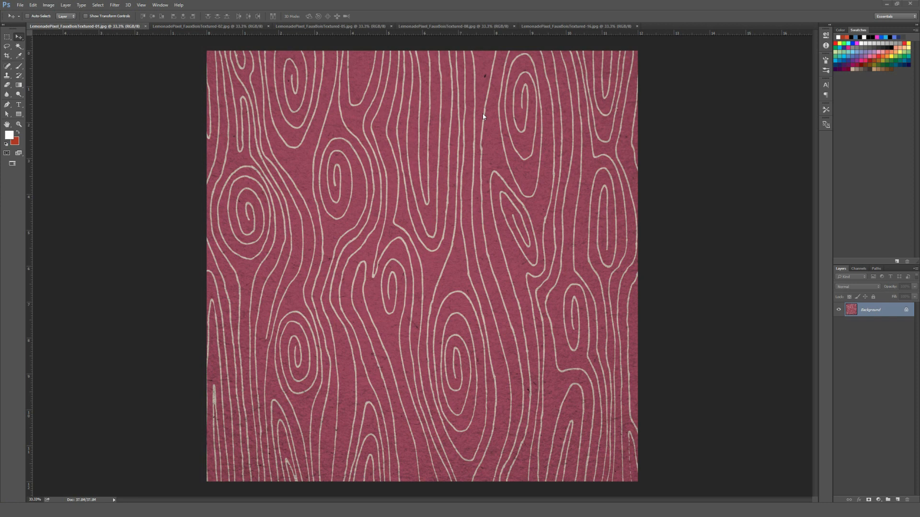
mouse_move(443, 121)
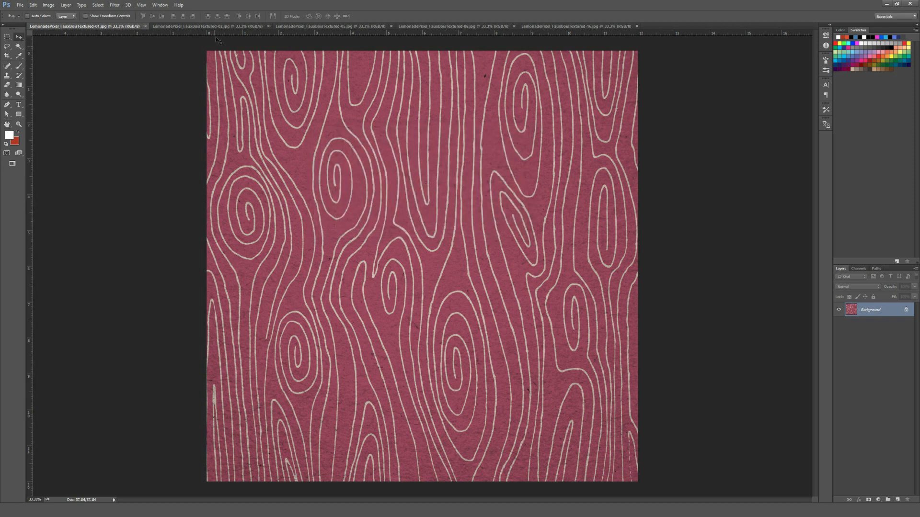
Step: Switch between the dark blue 02, green 05 and brown 08 faux bois tabs, ending on green
left_click(191, 26)
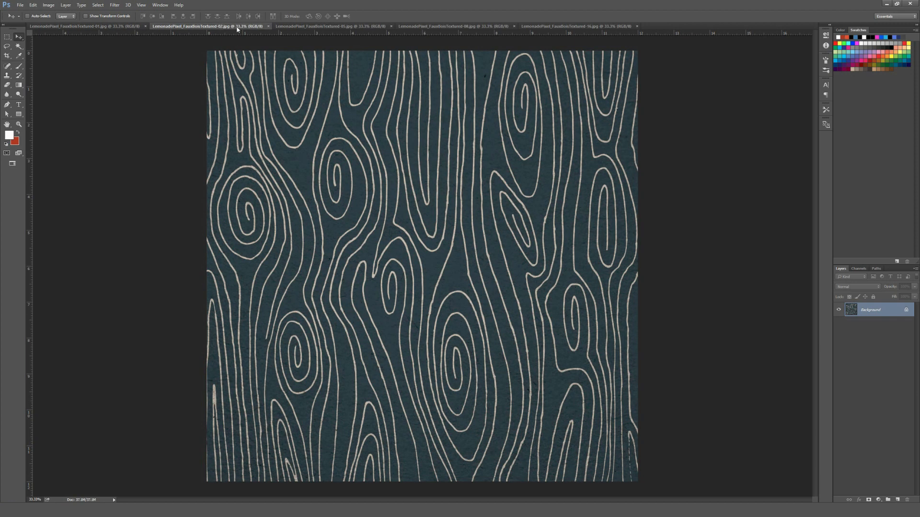
left_click(315, 26)
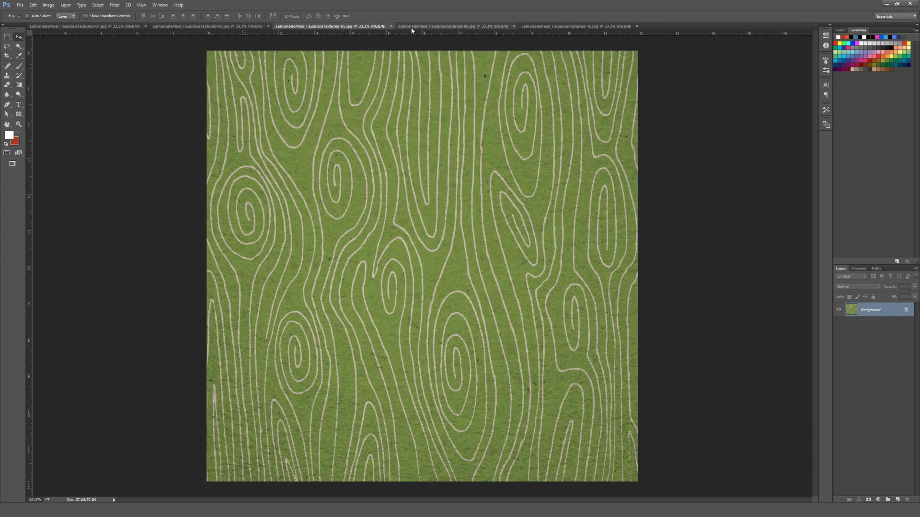
left_click(437, 26)
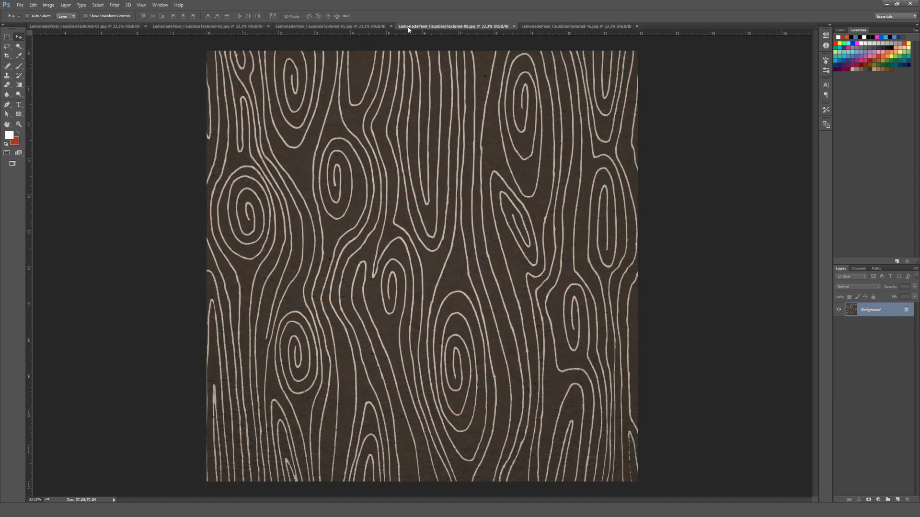
left_click(313, 26)
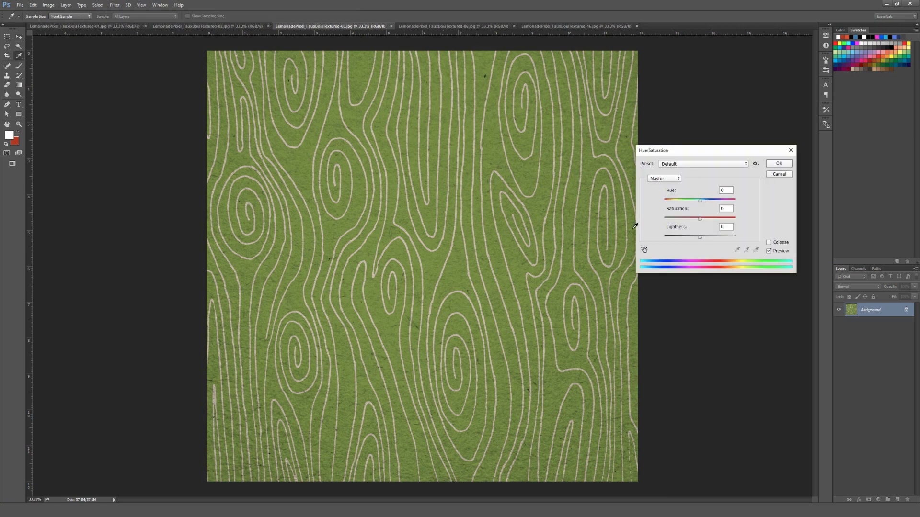
left_click_drag(699, 199, 686, 199)
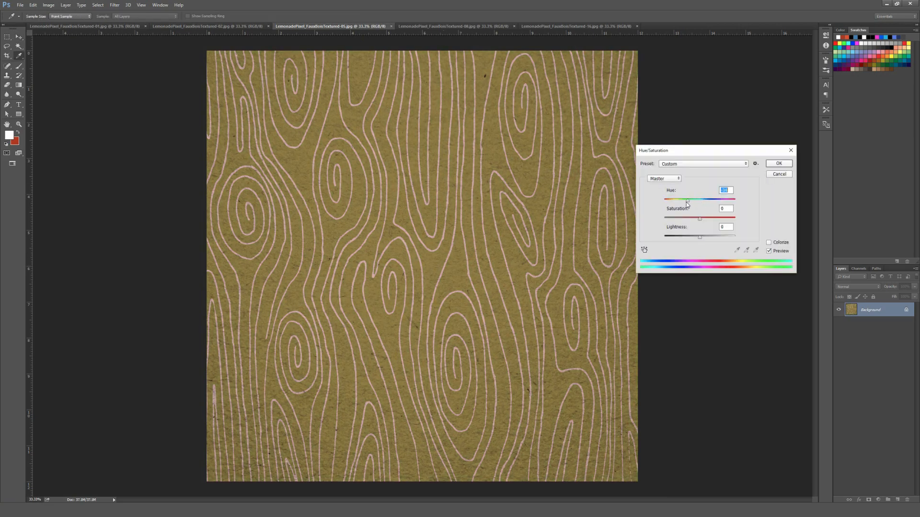
left_click_drag(700, 200, 664, 200)
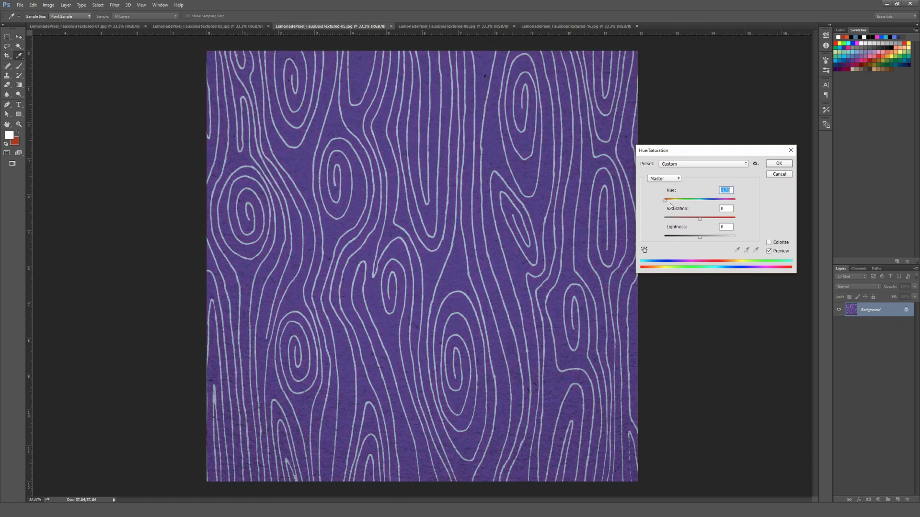
left_click_drag(665, 200, 713, 200)
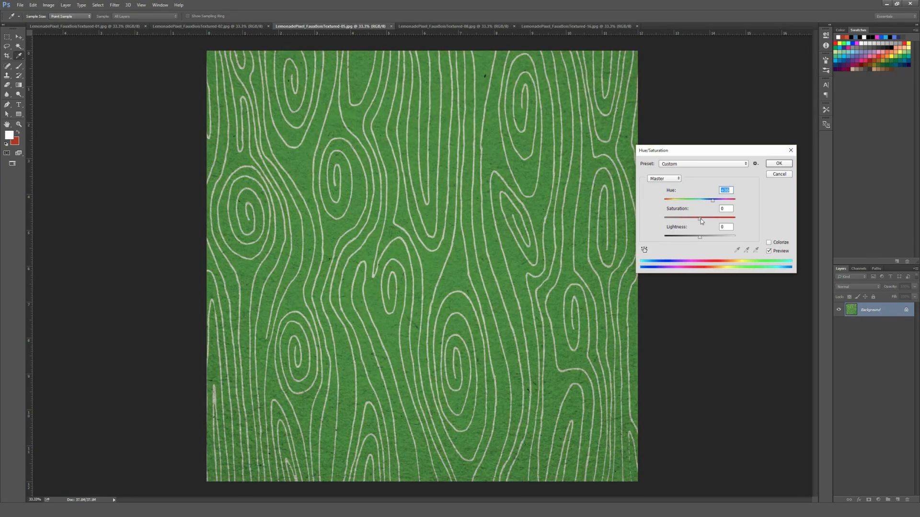
left_click(725, 208)
type("+29")
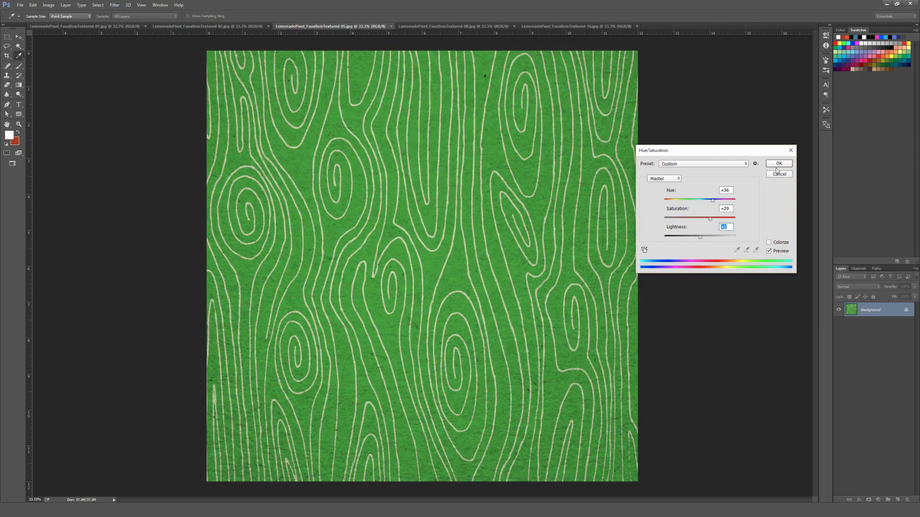
left_click(769, 243)
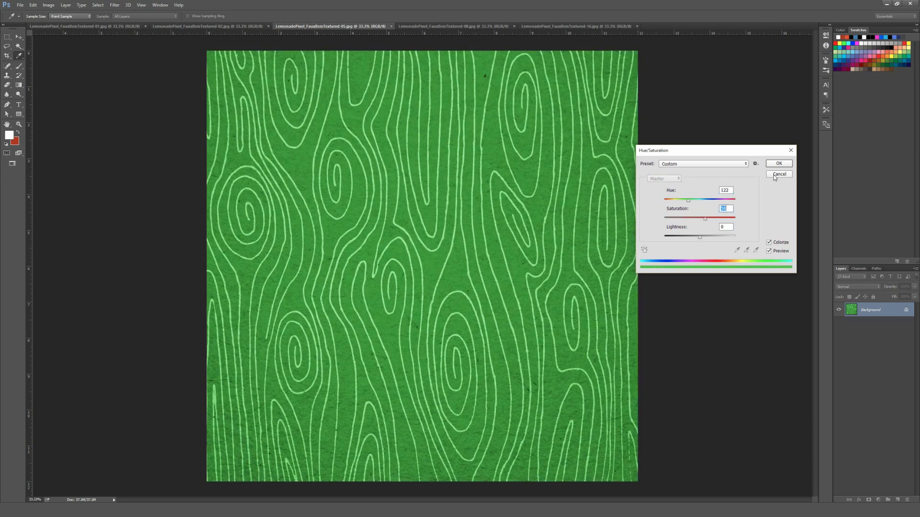
left_click(778, 174)
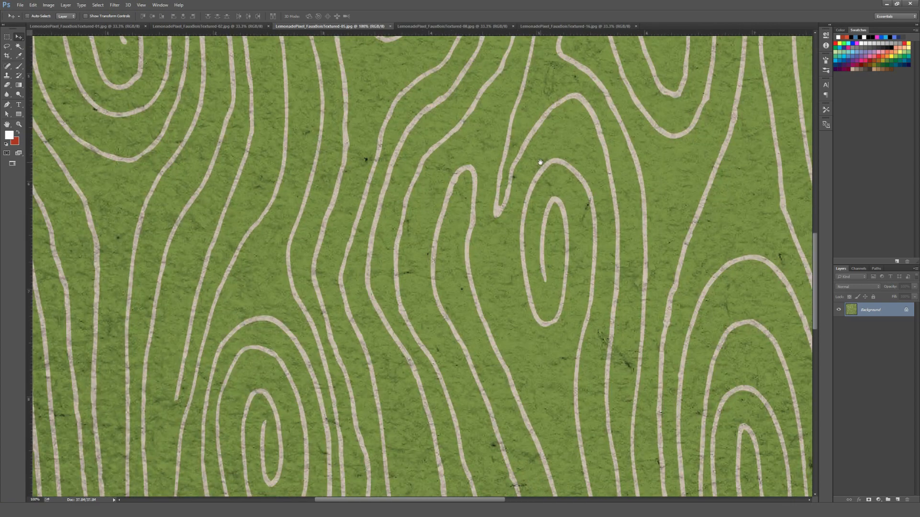
mouse_move(518, 180)
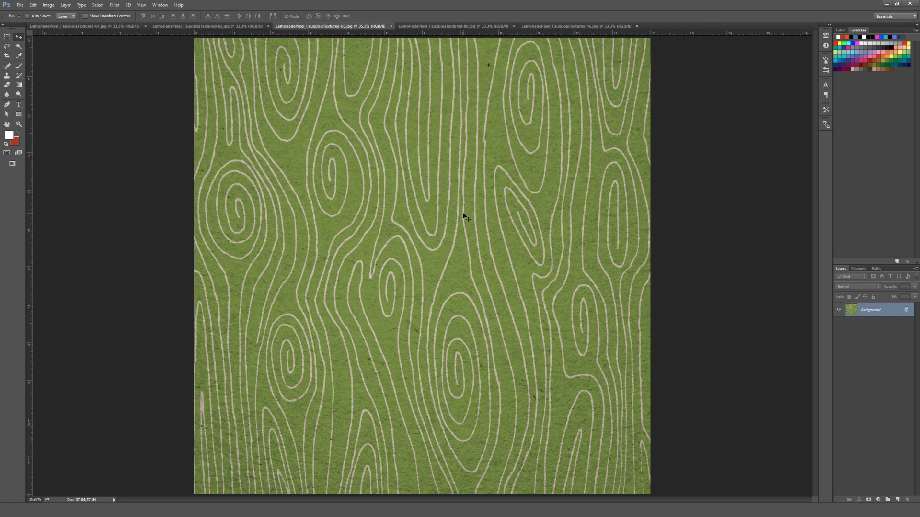
mouse_move(481, 187)
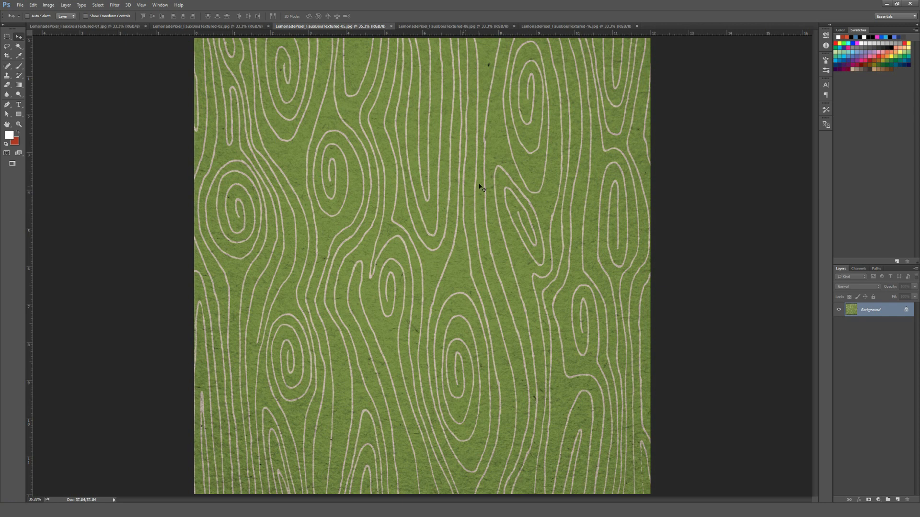
mouse_move(480, 165)
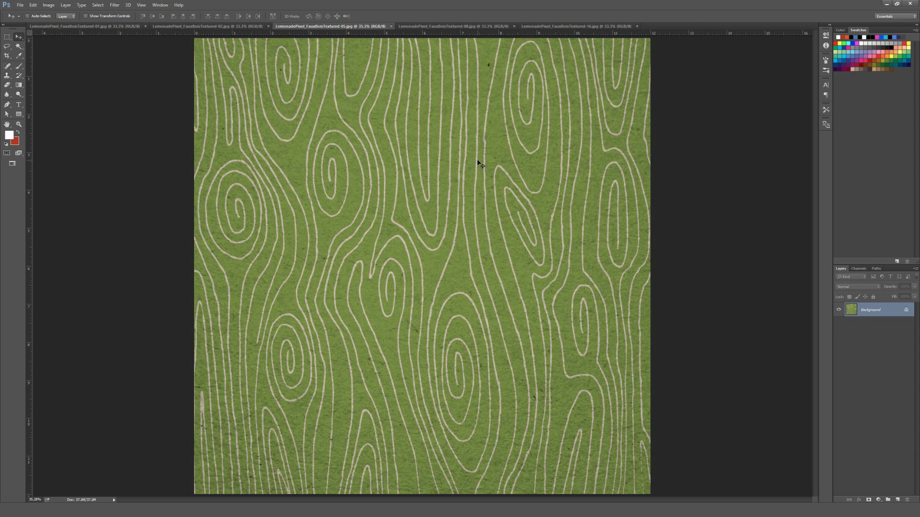
mouse_move(488, 96)
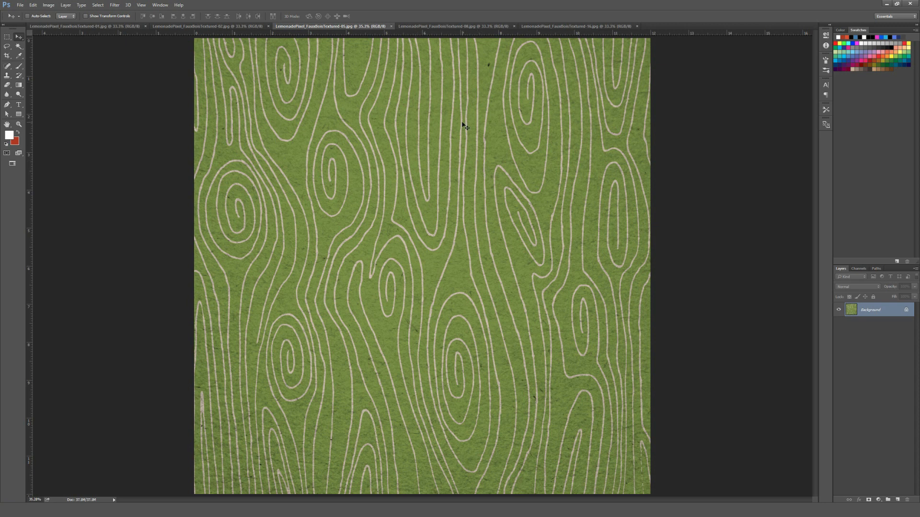
mouse_move(473, 147)
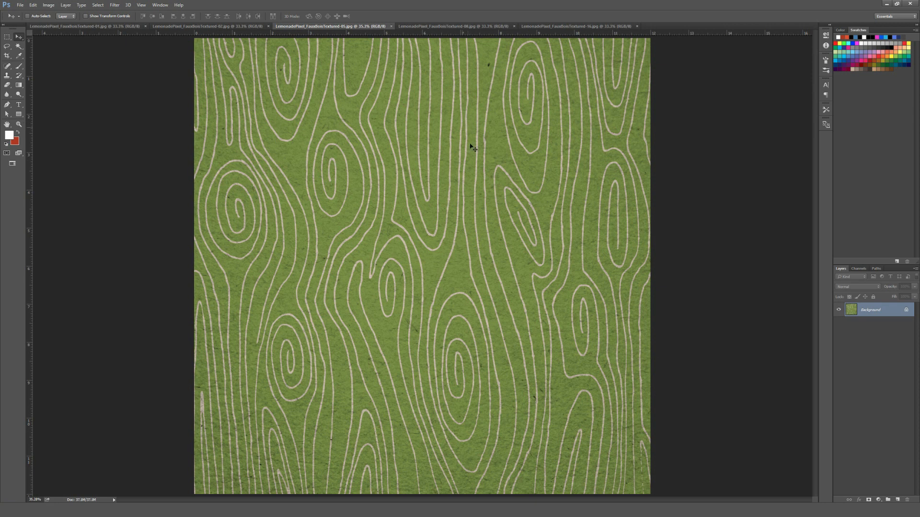
mouse_move(562, 185)
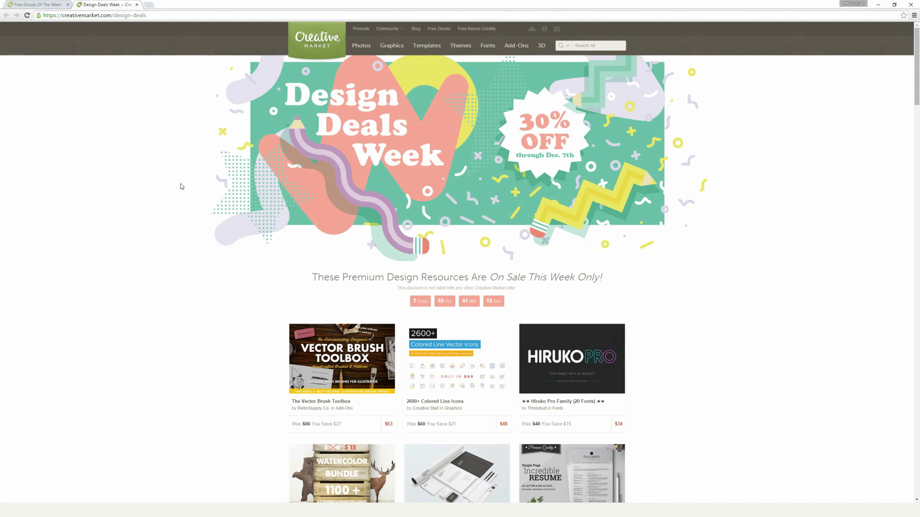
Step: Scroll through the Design Deals Week listings, then return to the Free Goods of the Week tab
scroll("down", 3)
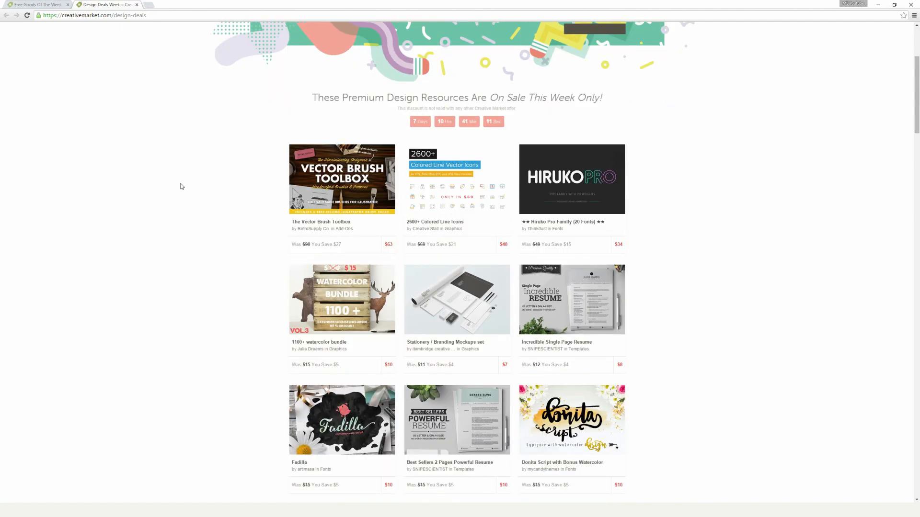
scroll("down", 3)
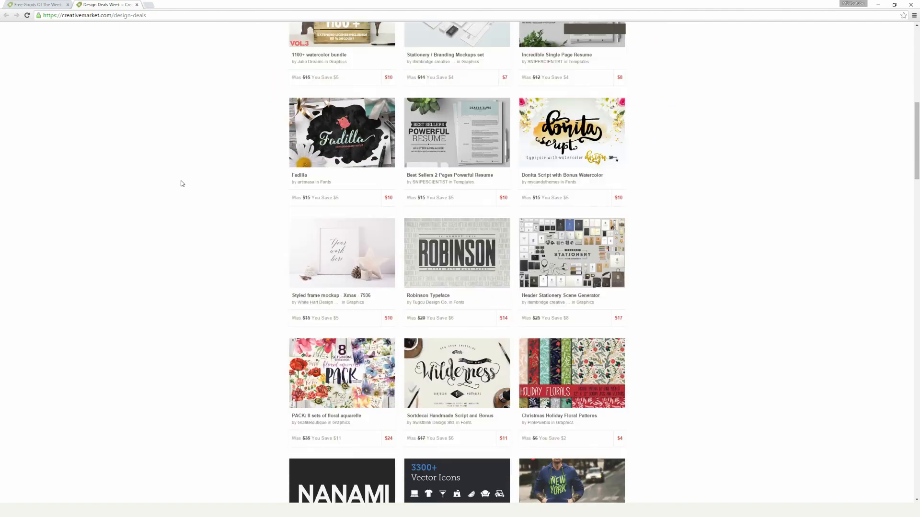
scroll("down", 3)
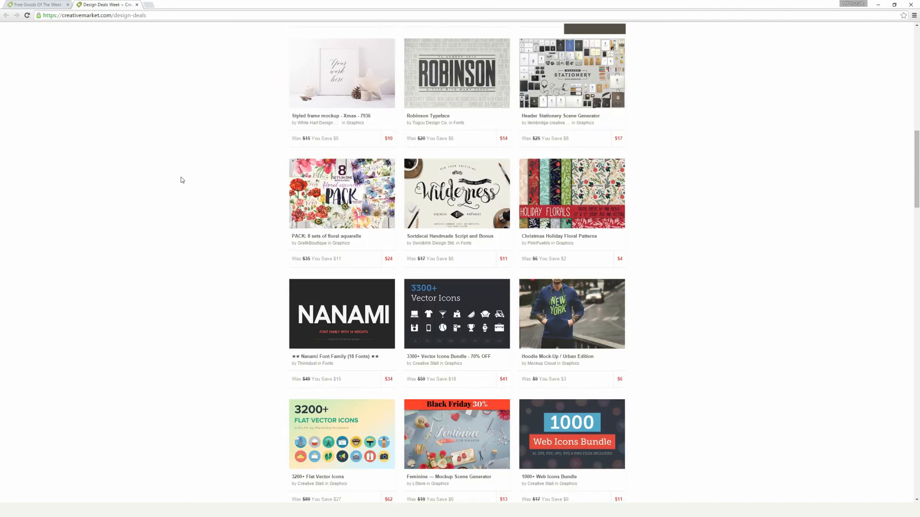
scroll("down", 3)
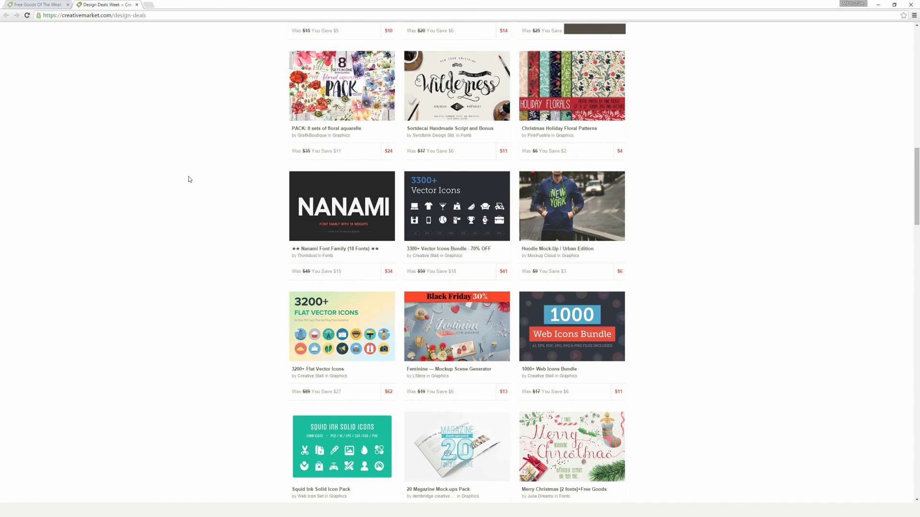
scroll("down", 3)
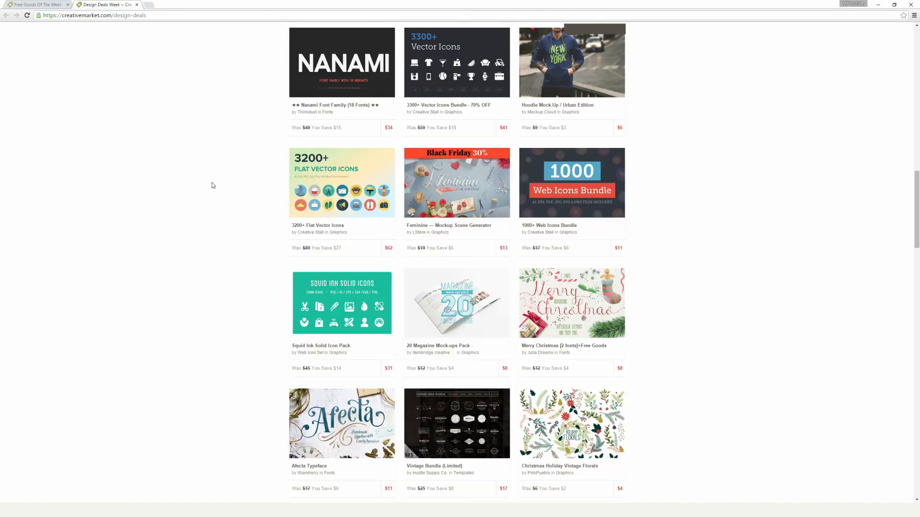
scroll("down", 3)
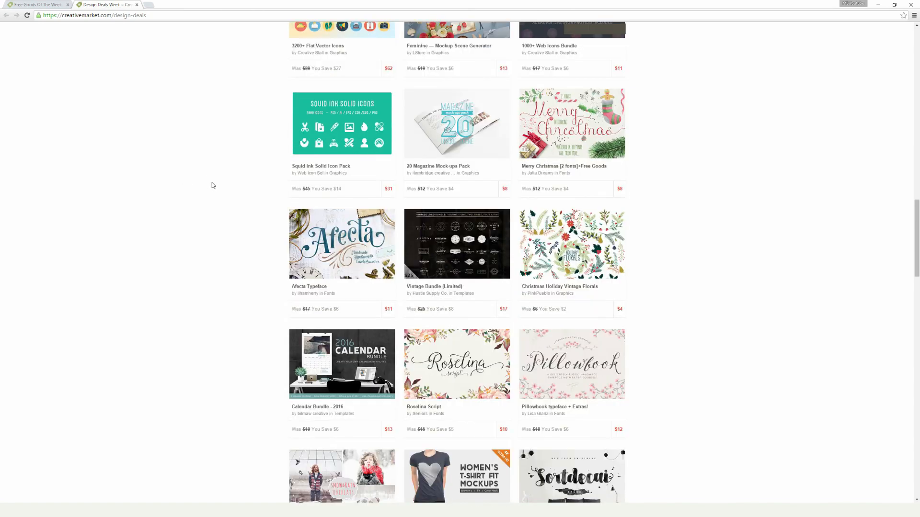
scroll("down", 3)
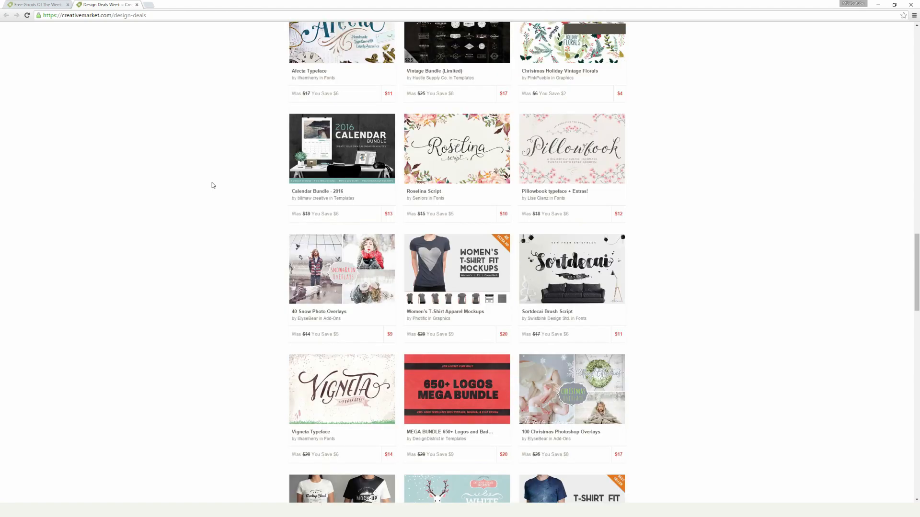
scroll("down", 3)
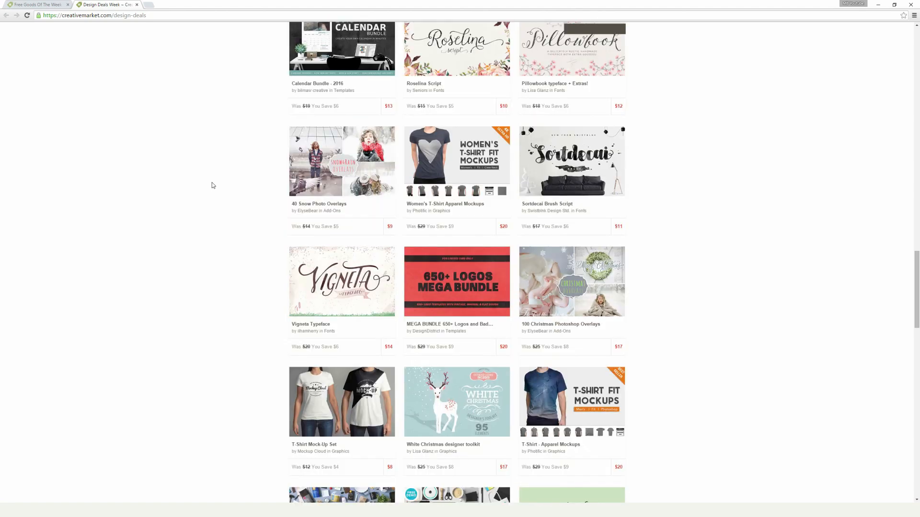
scroll("down", 3)
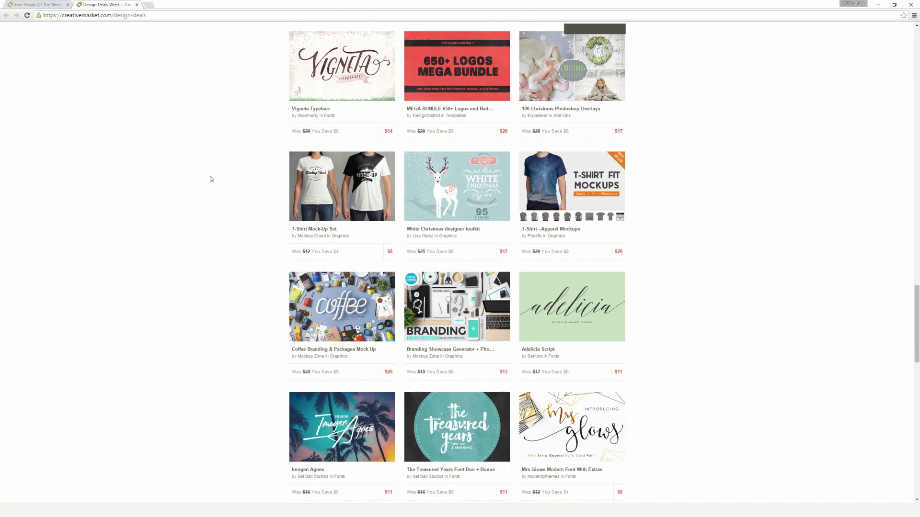
left_click(38, 5)
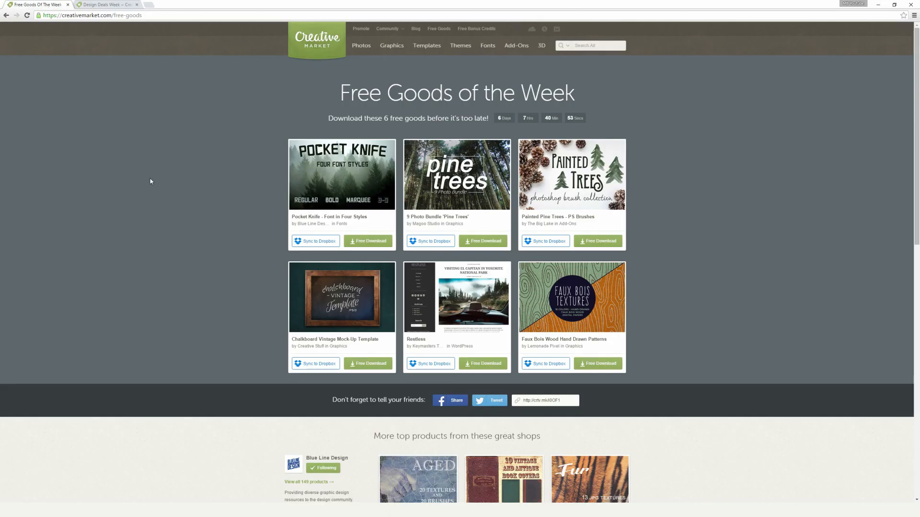